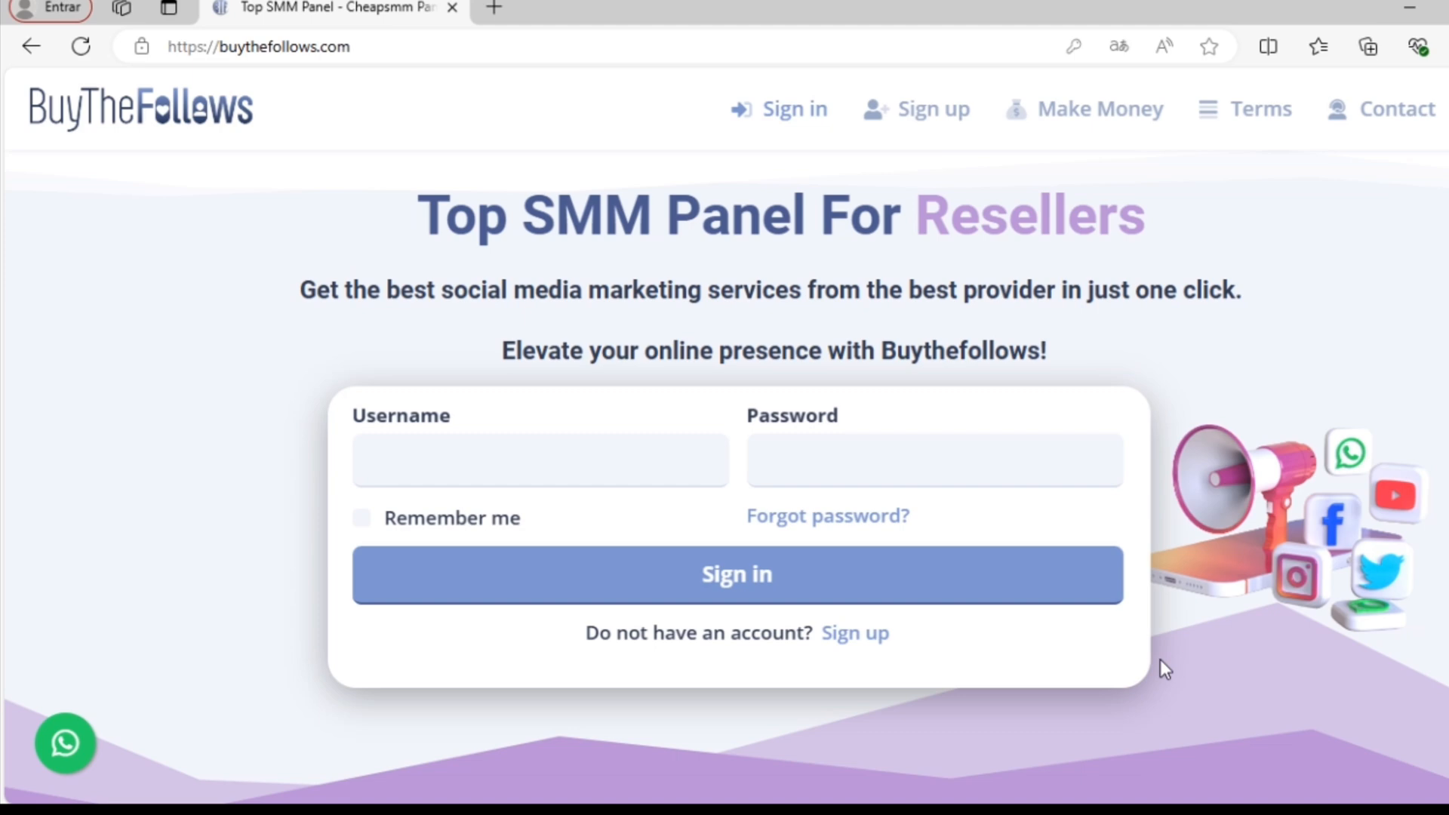
pyautogui.moveTo(954, 670)
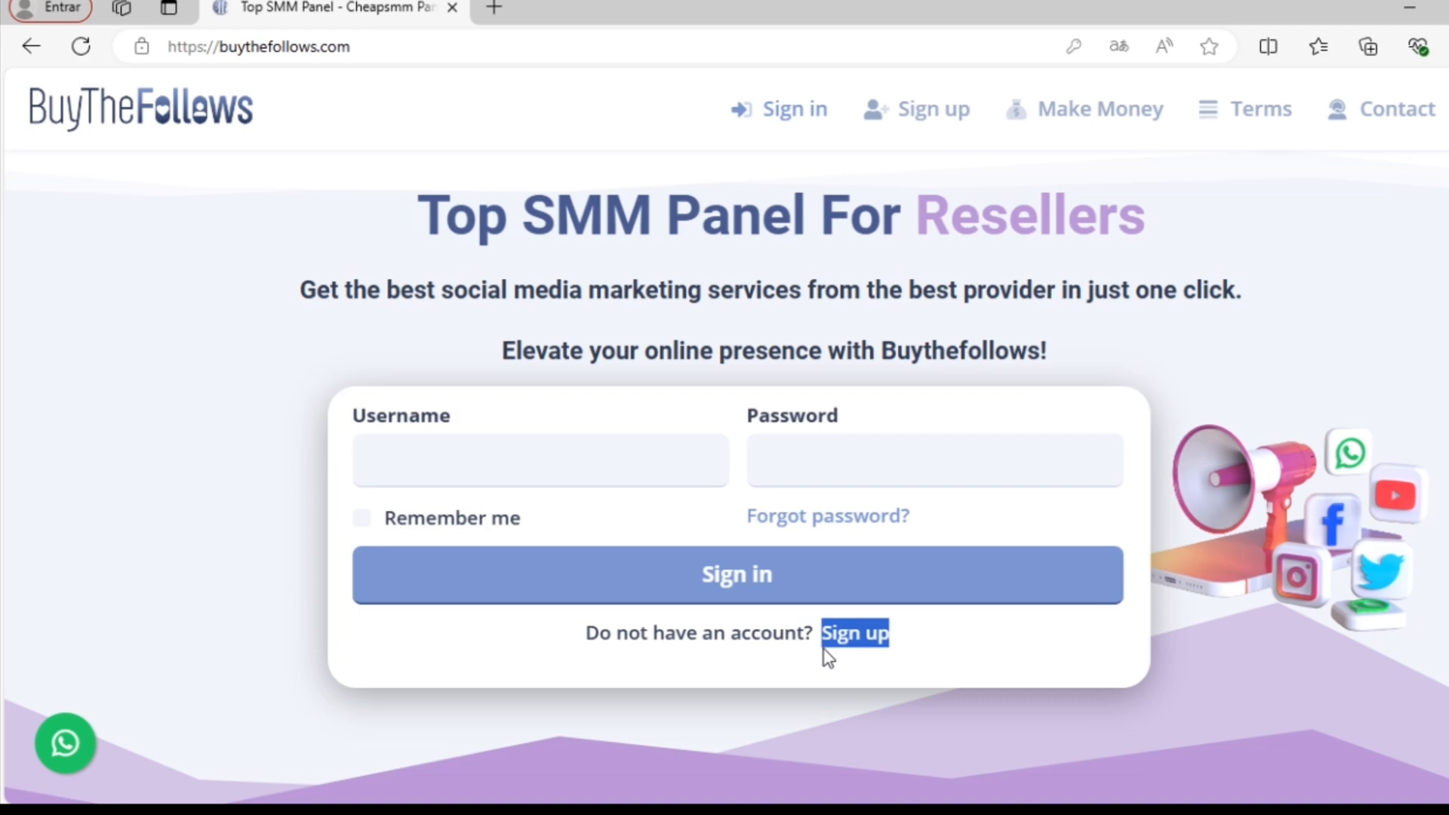
pyautogui.moveTo(868, 132)
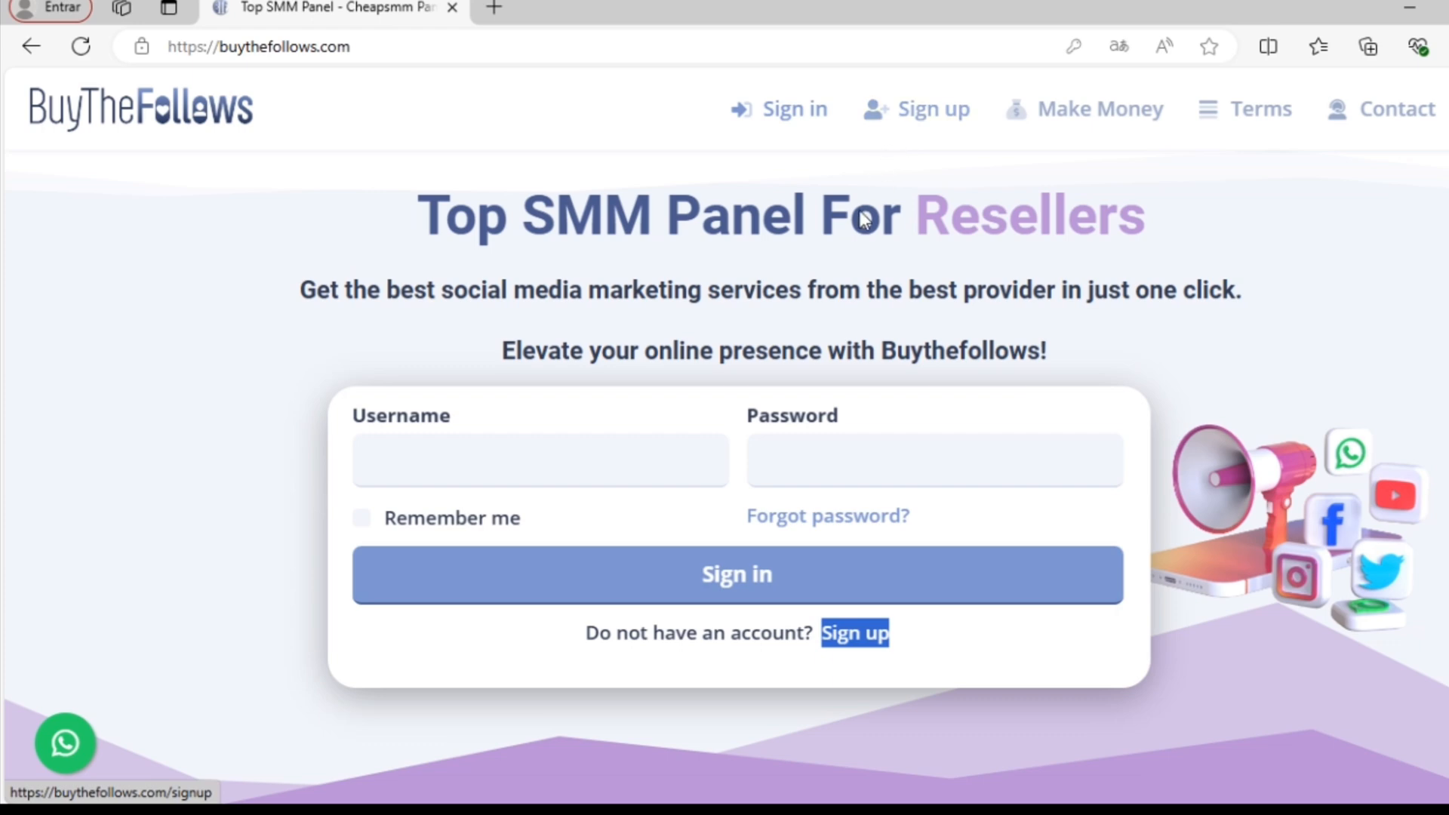
# Go from the sign-in screen to the account creation page via the Sign up link.
pyautogui.click(854, 634)
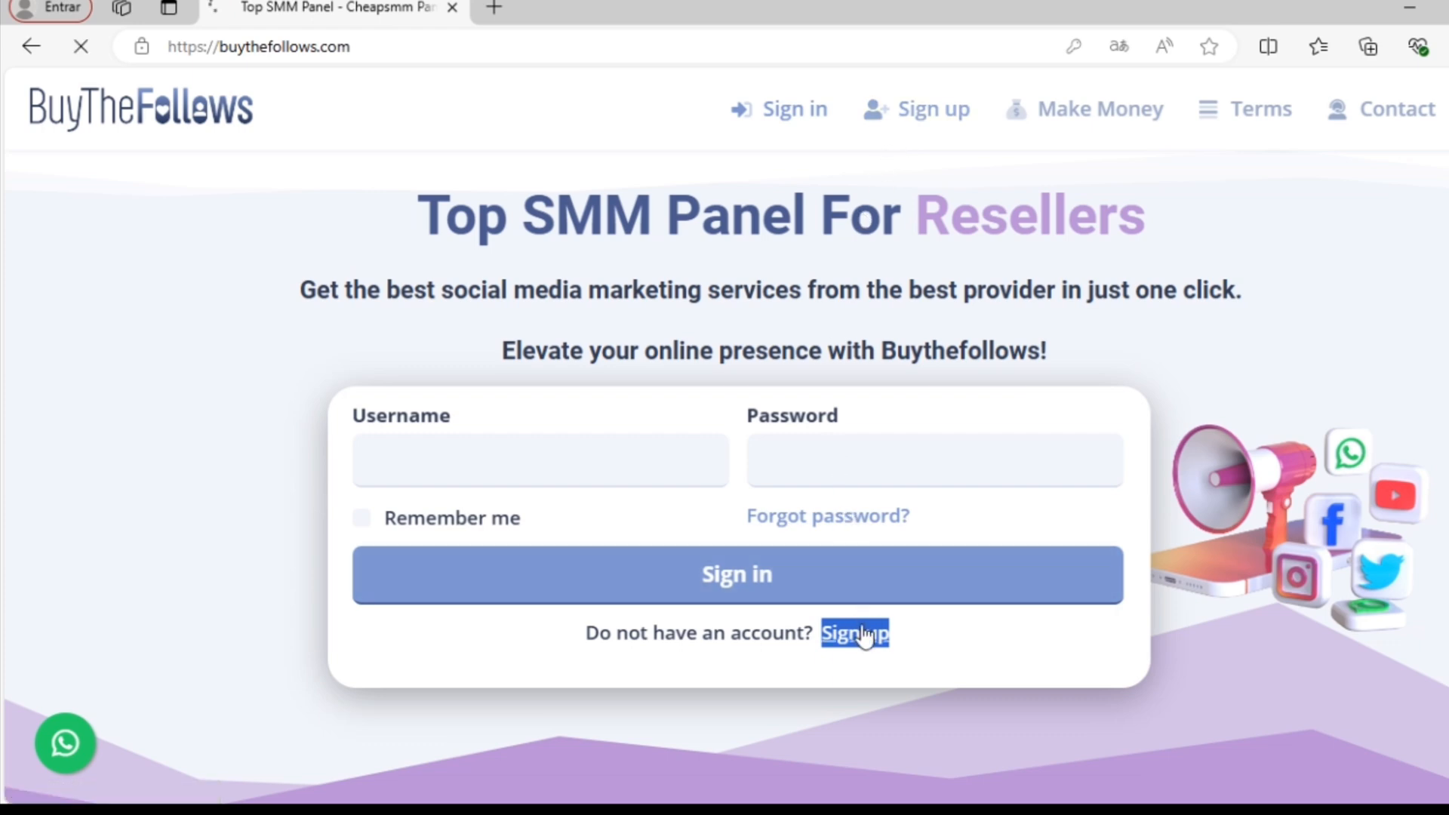
# Bring up the registration form and move down to its Username, Email and Password fields.
pyautogui.click(854, 632)
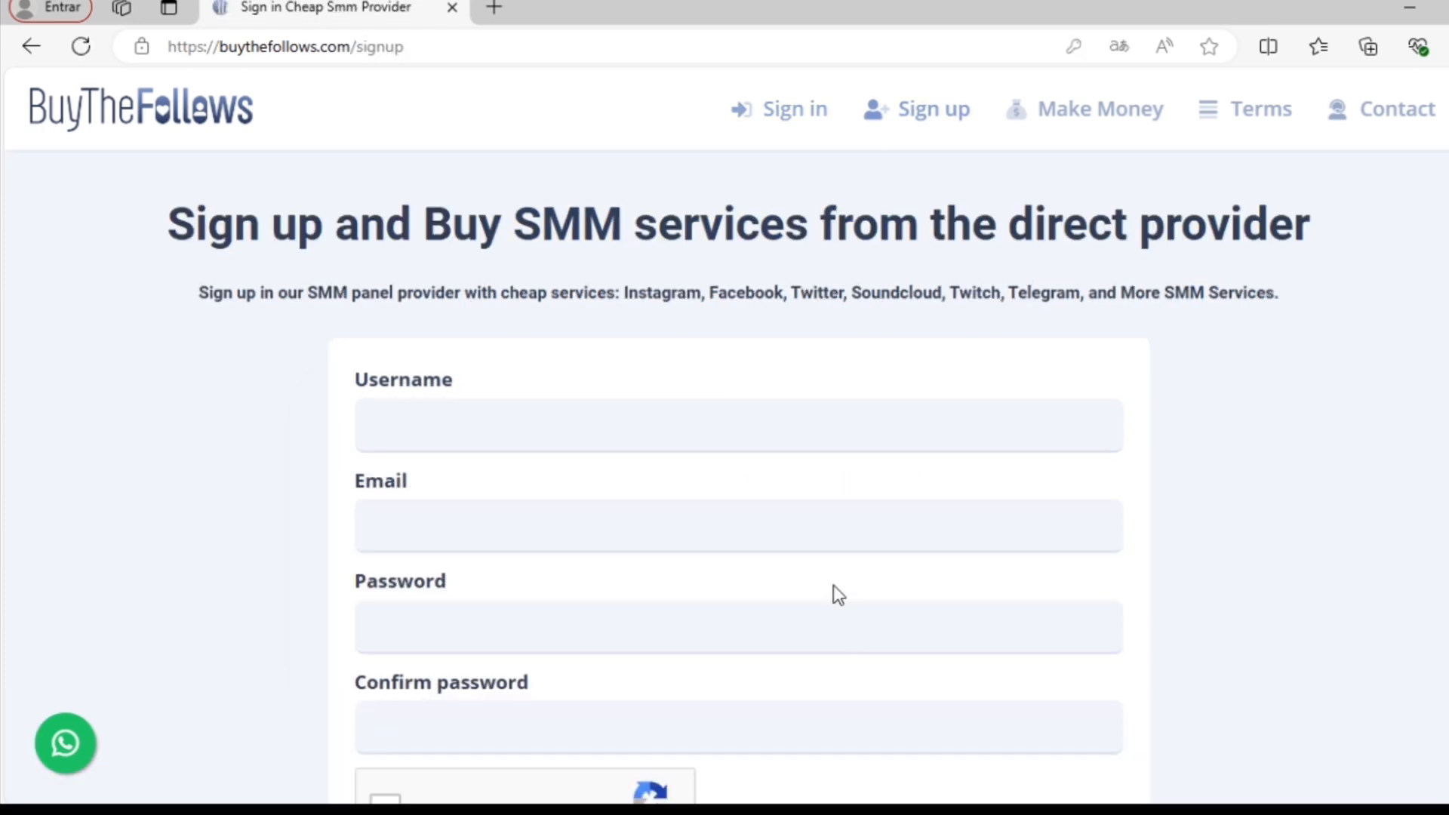
pyautogui.moveTo(851, 498)
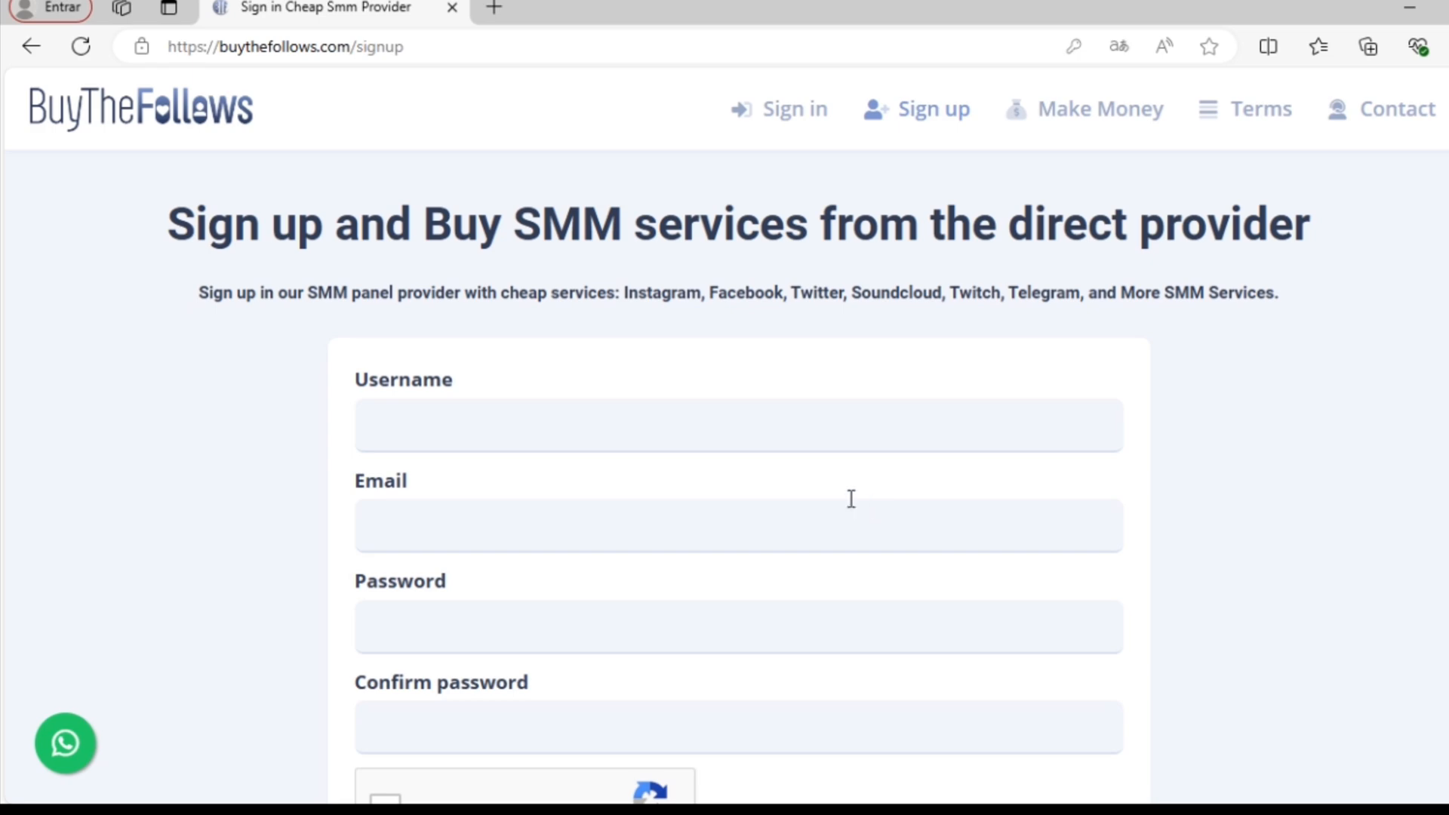
pyautogui.scroll(-3)
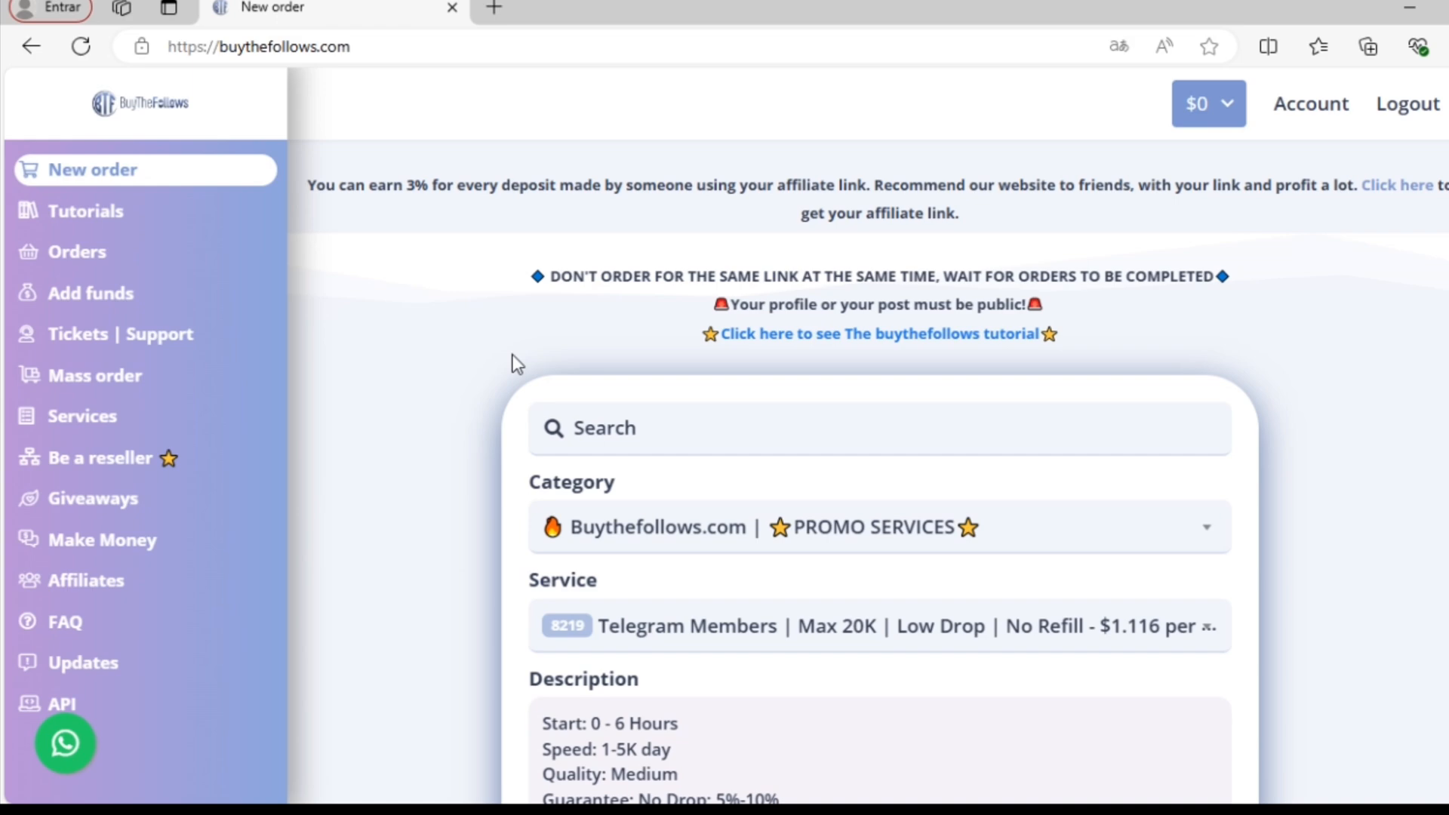
pyautogui.moveTo(109, 189)
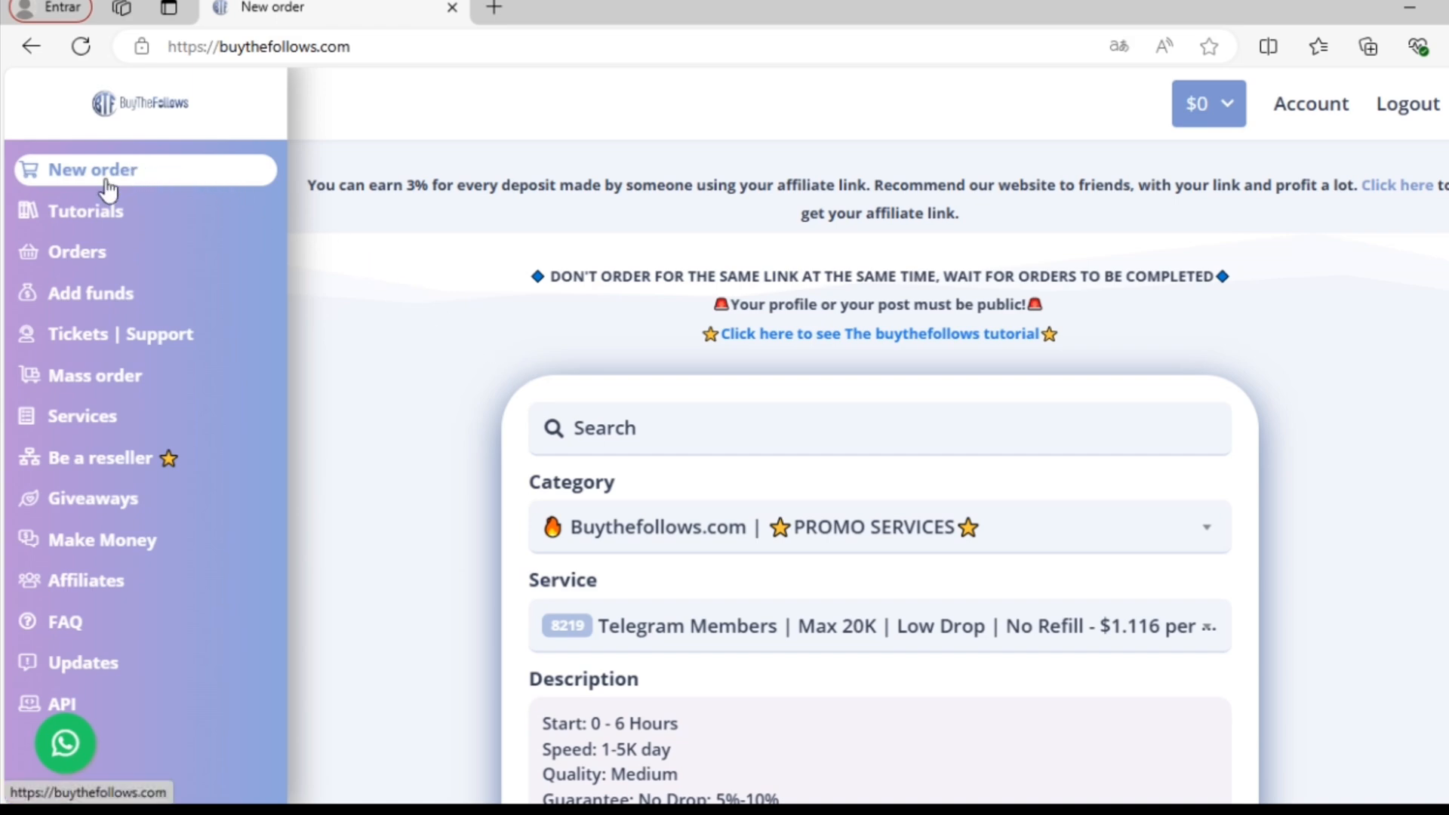
pyautogui.moveTo(84, 293)
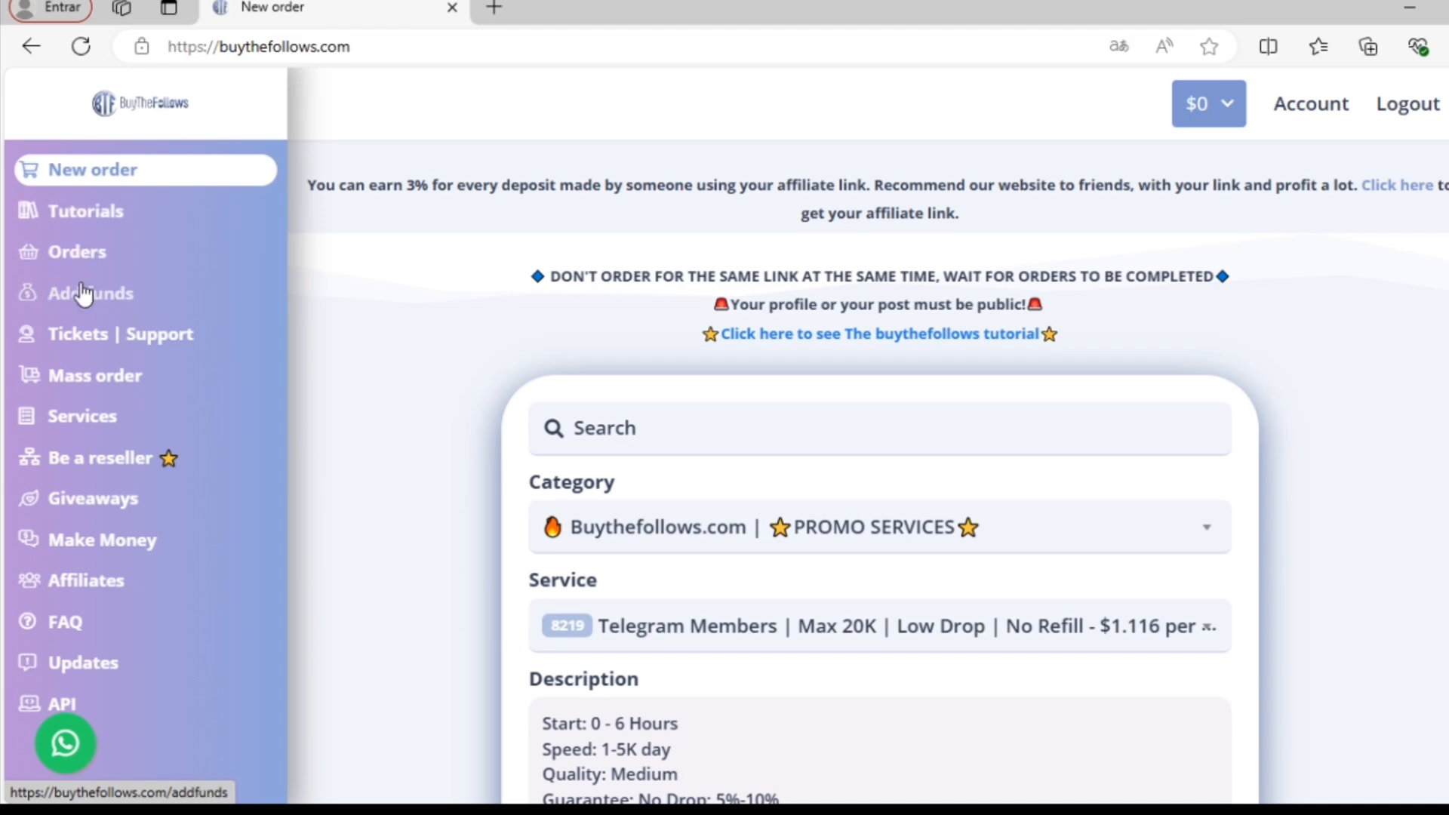
# Go to the Add funds page showing the payment method and amount form.
pyautogui.click(90, 293)
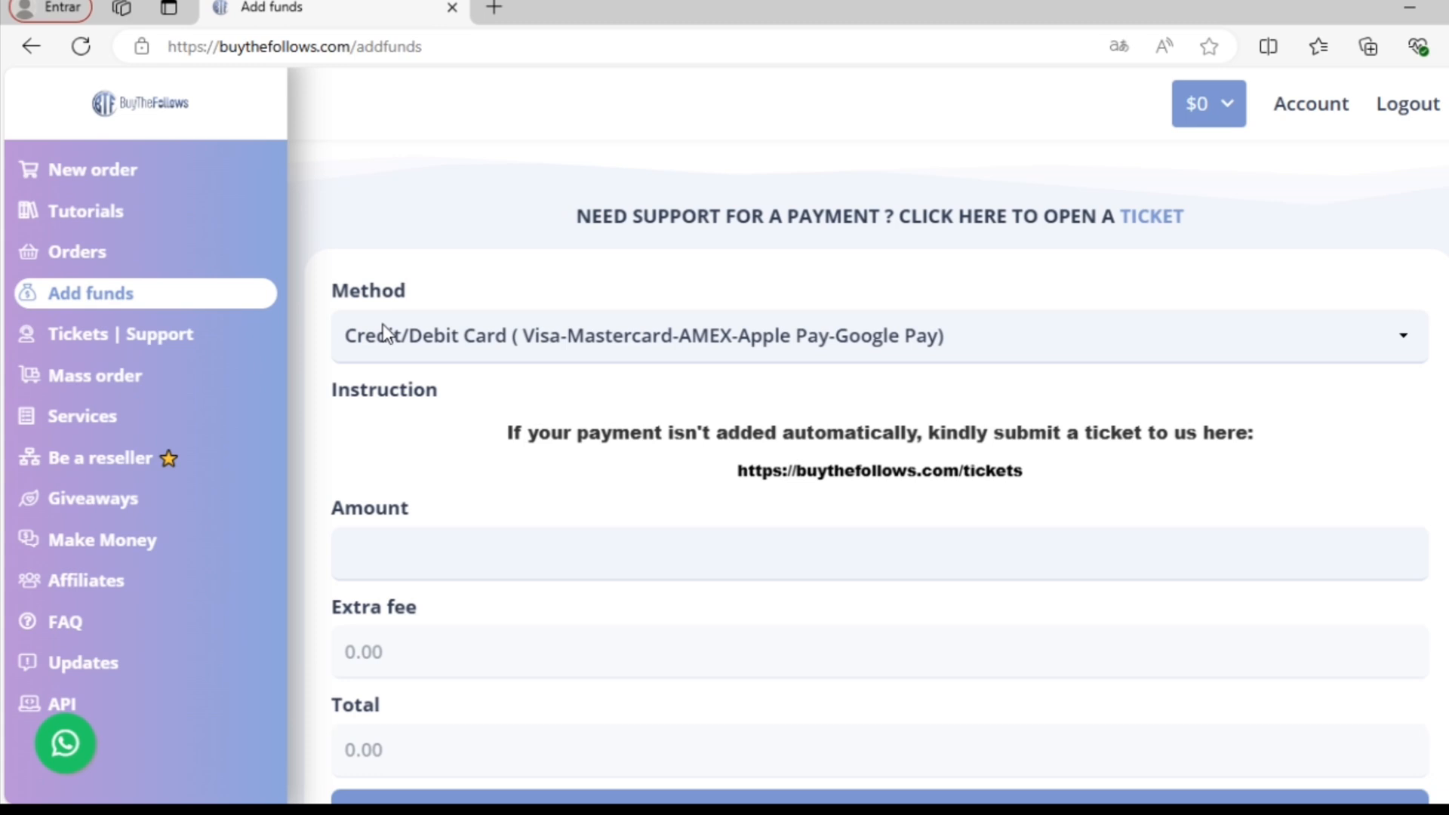
pyautogui.moveTo(635, 392)
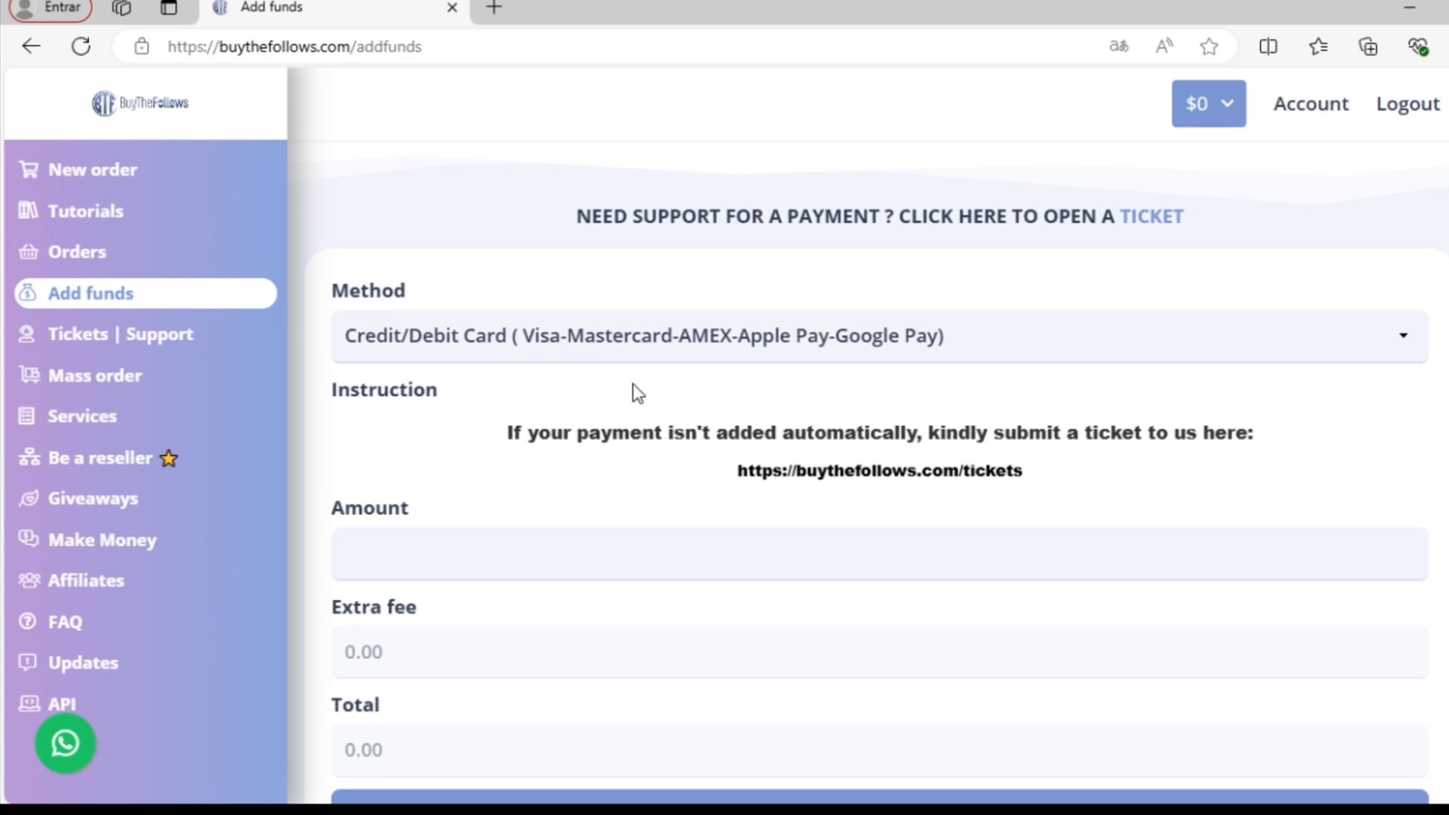
pyautogui.moveTo(1010, 298)
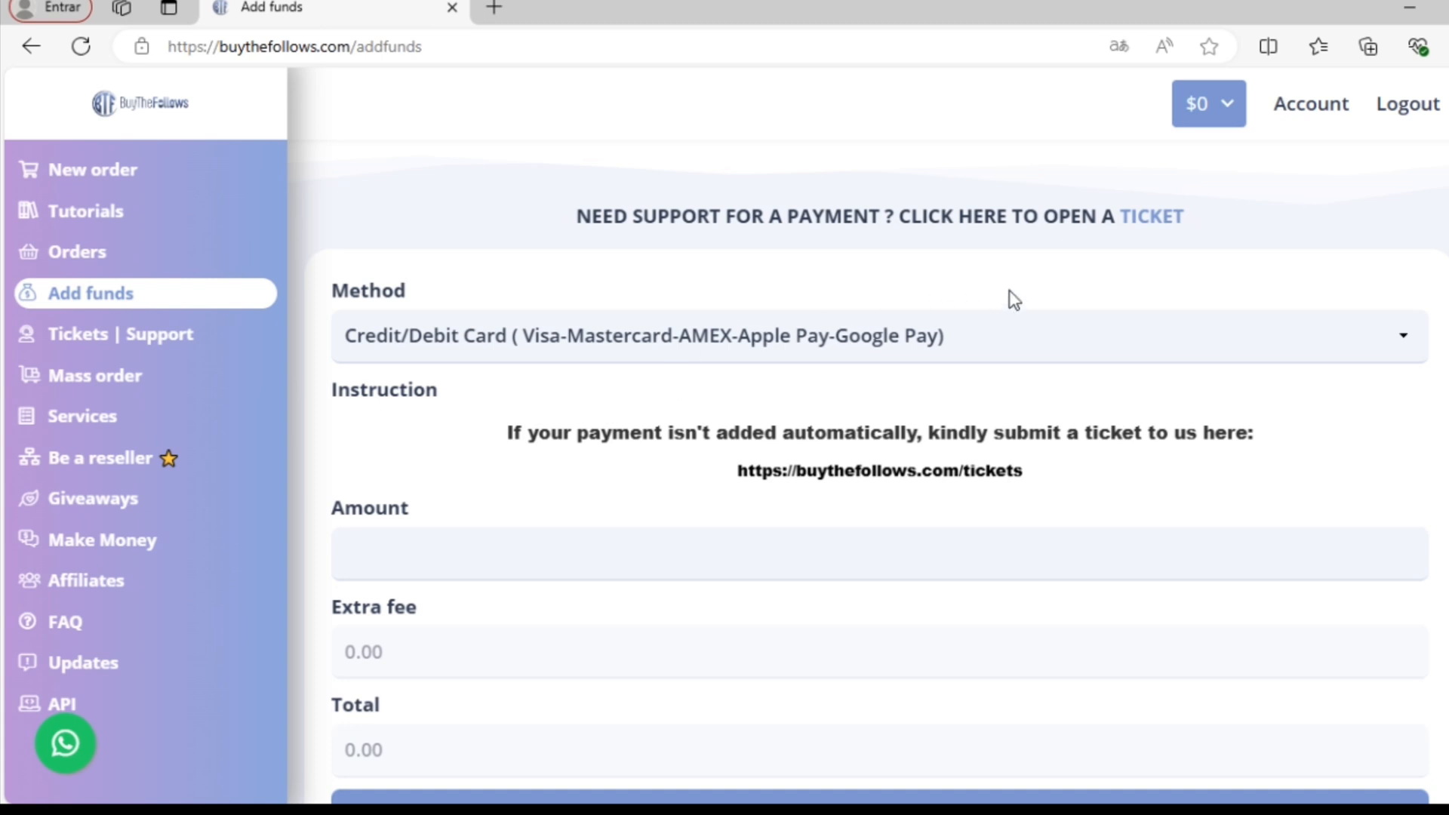
pyautogui.doubleClick(1152, 218)
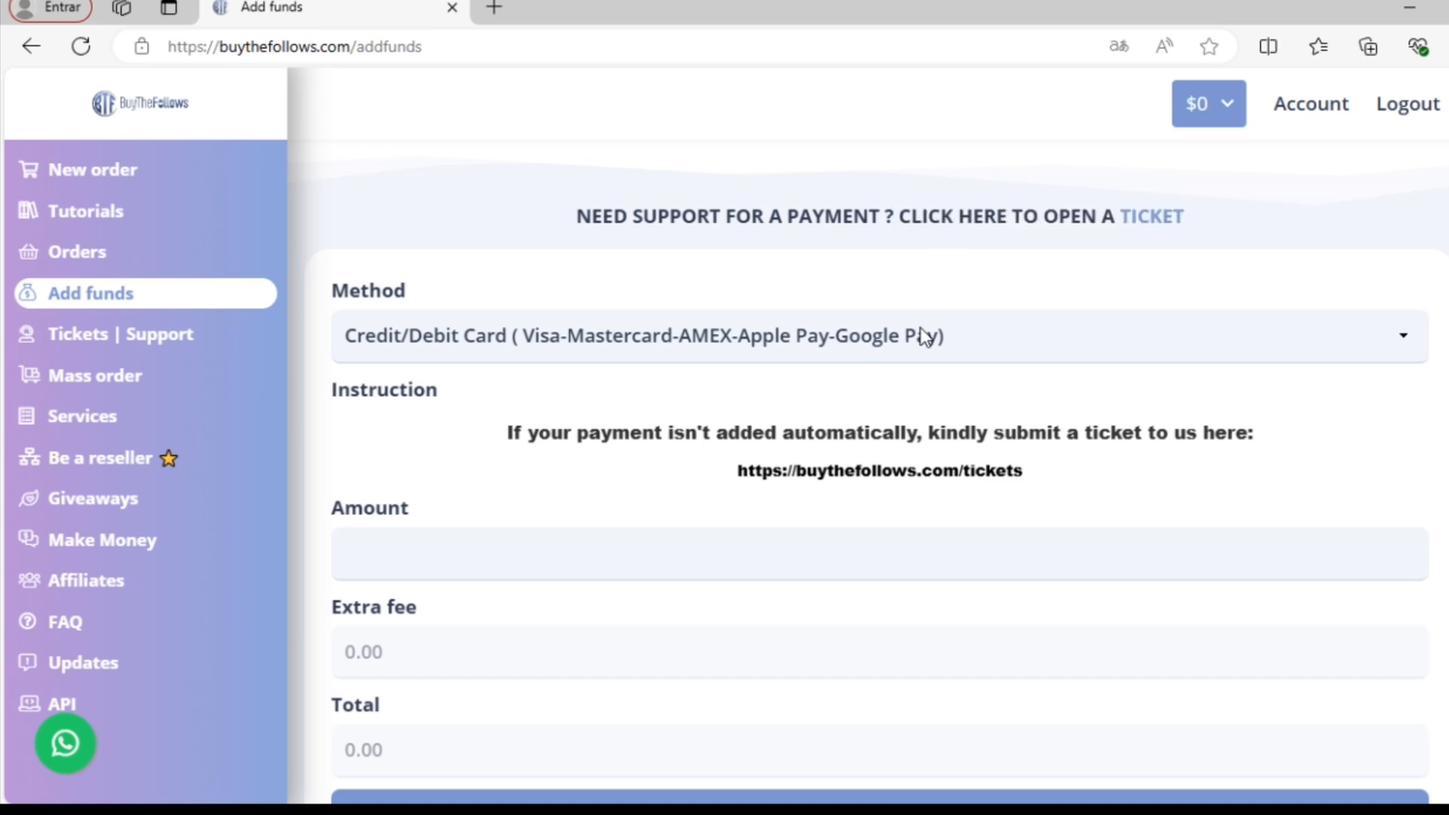
# Request a 250 deposit with Coinbase Commerce as the payment method and submit it.
pyautogui.click(911, 337)
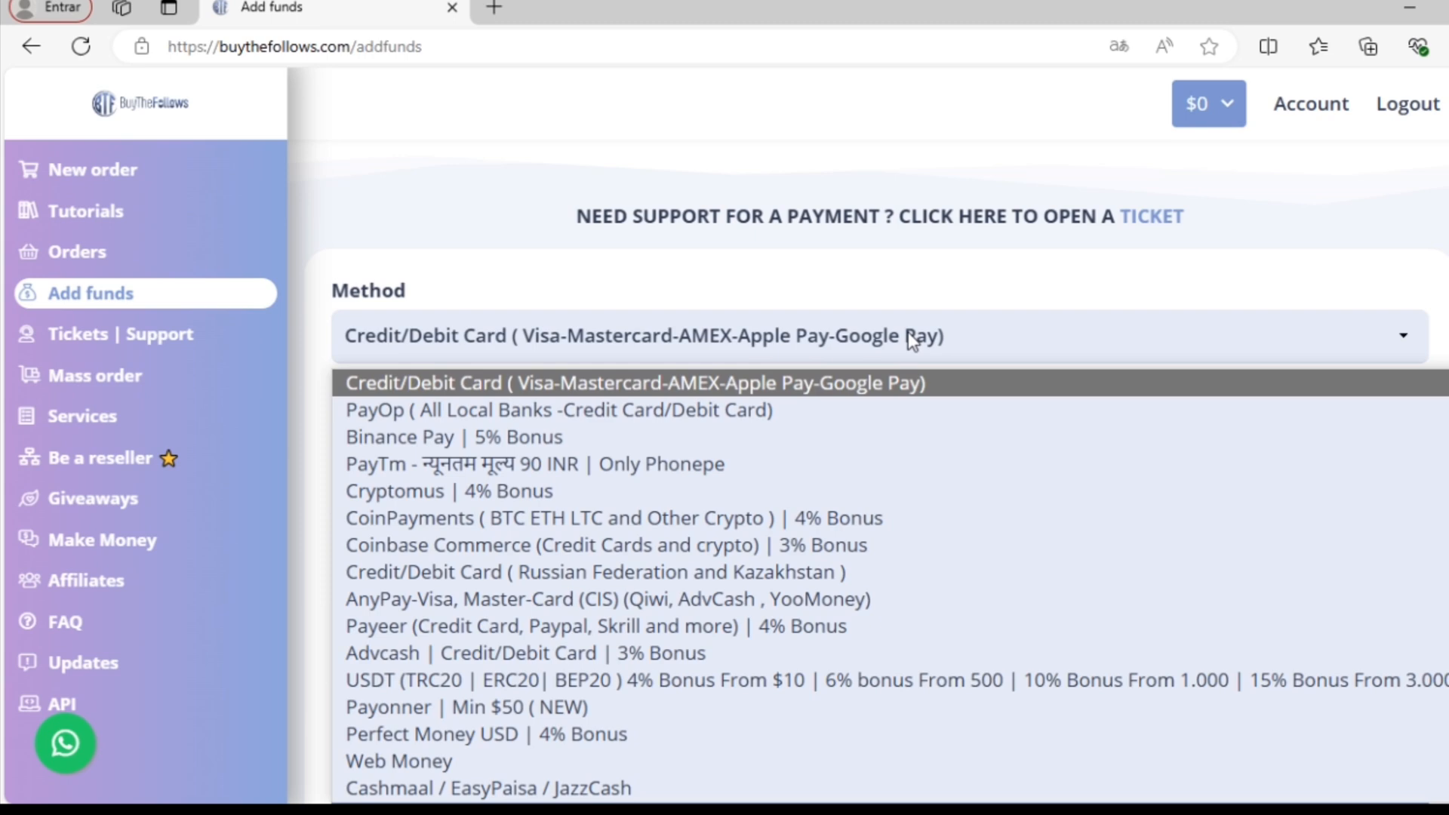
pyautogui.moveTo(652, 446)
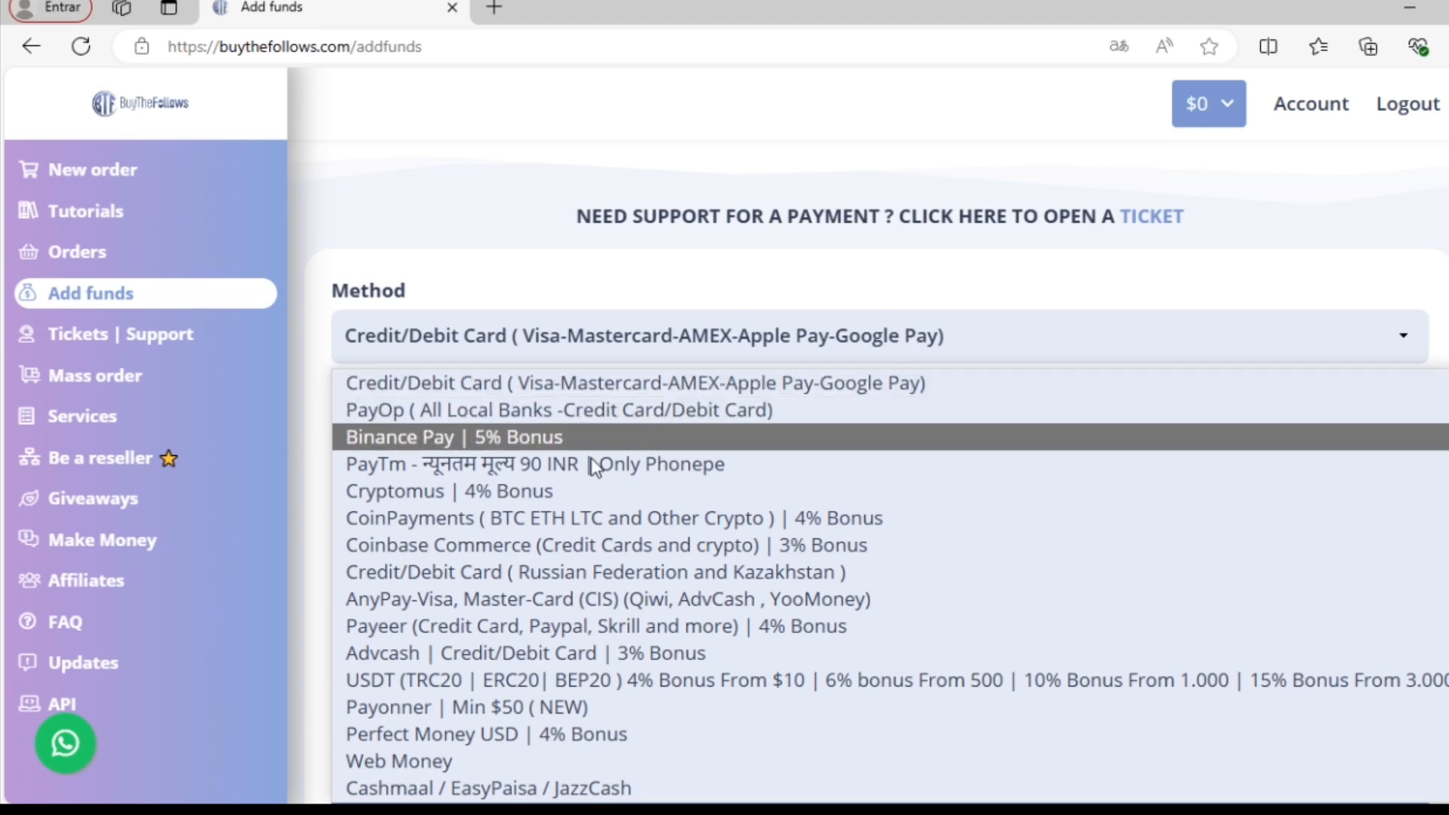
pyautogui.moveTo(540, 779)
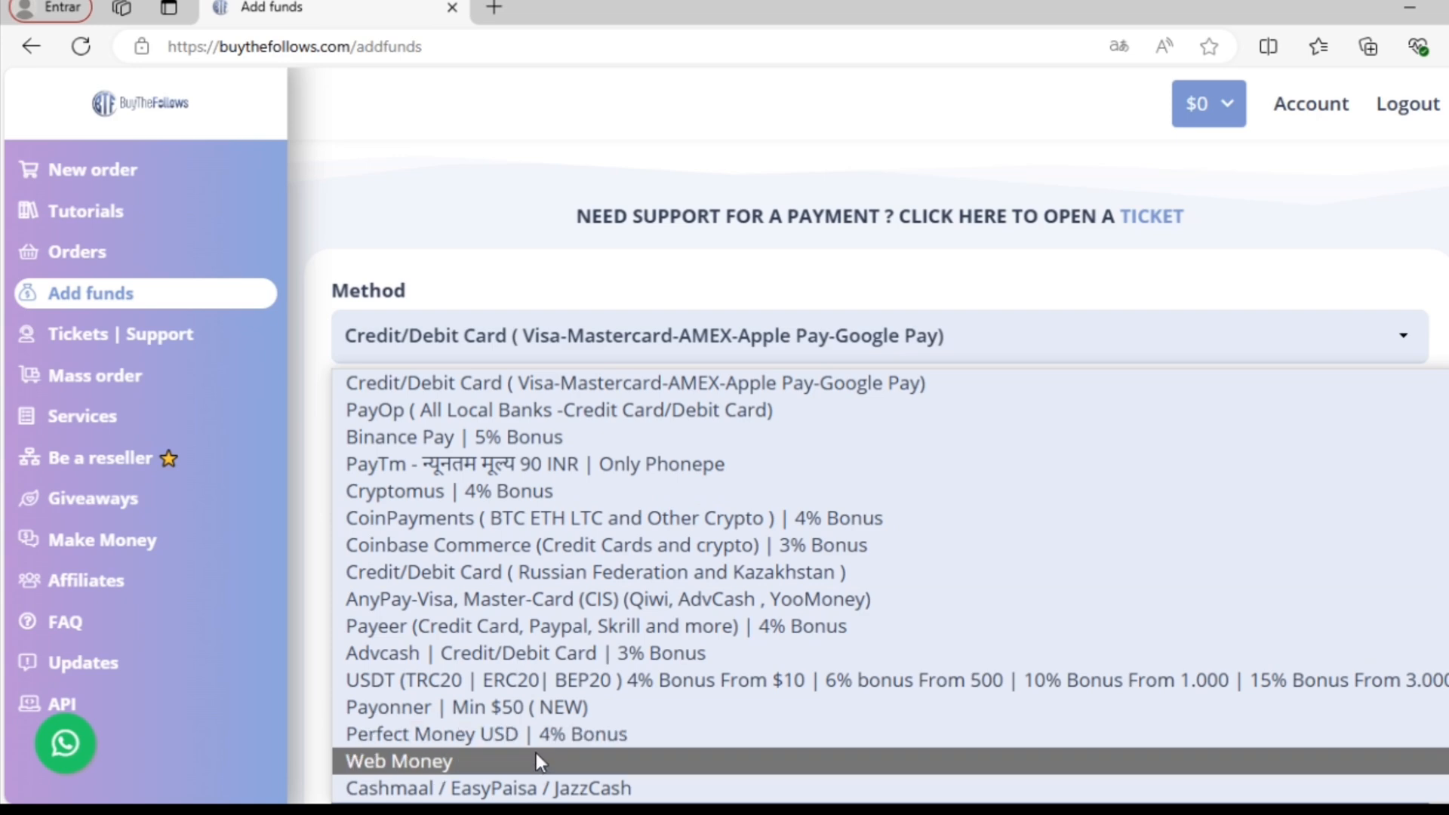
pyautogui.moveTo(568, 566)
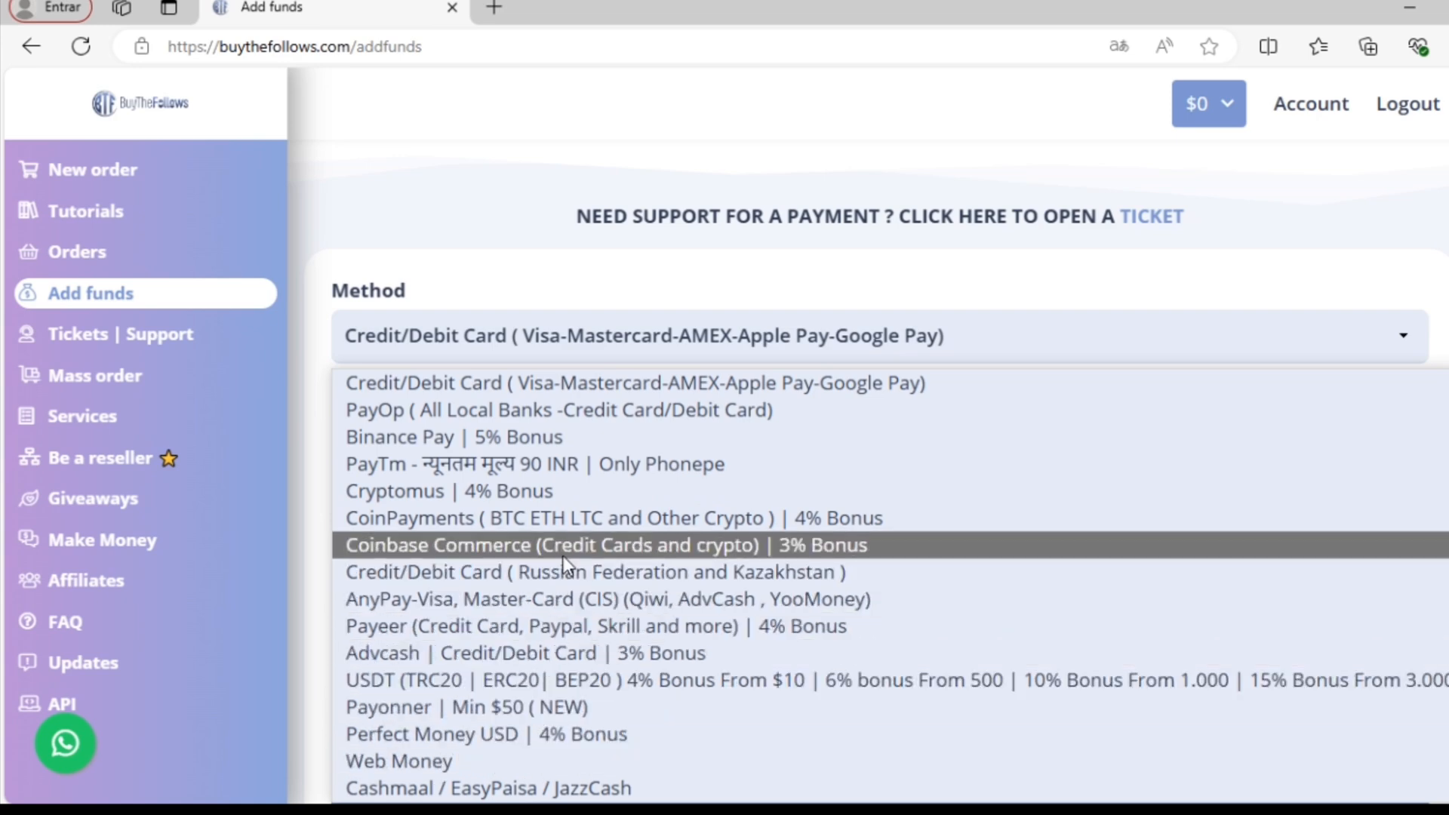
pyautogui.click(560, 545)
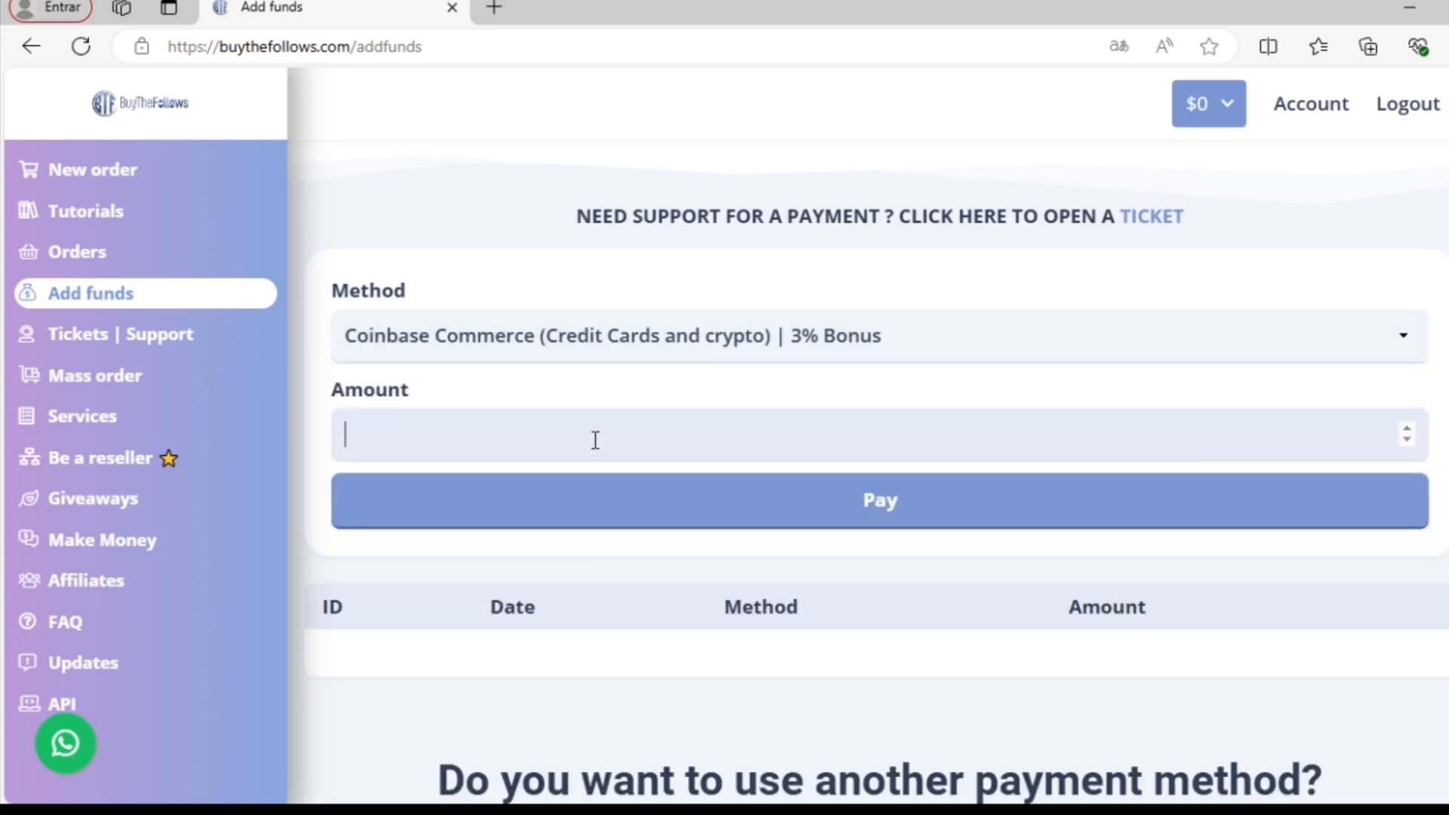
pyautogui.write('250')
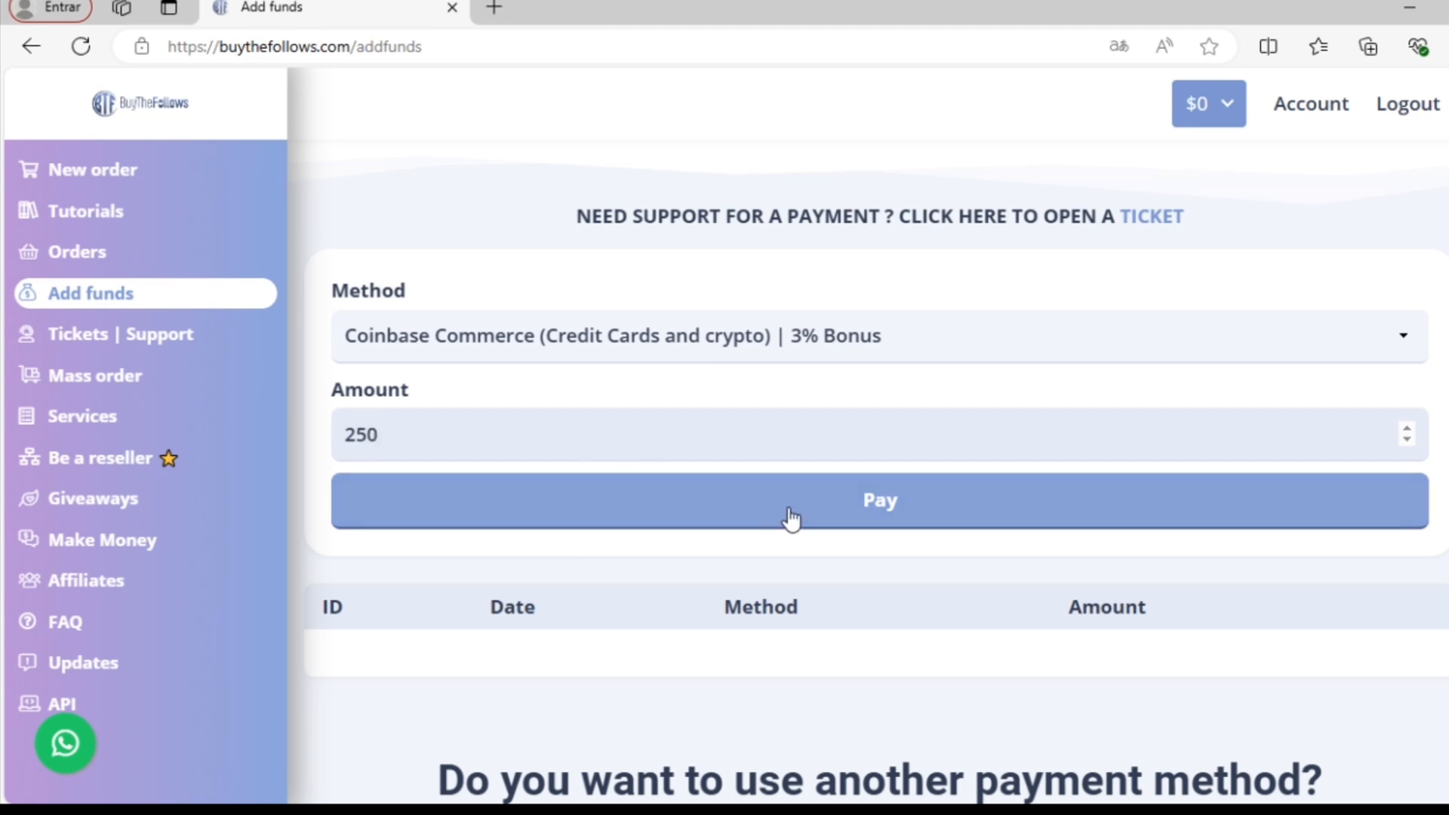
pyautogui.click(399, 435)
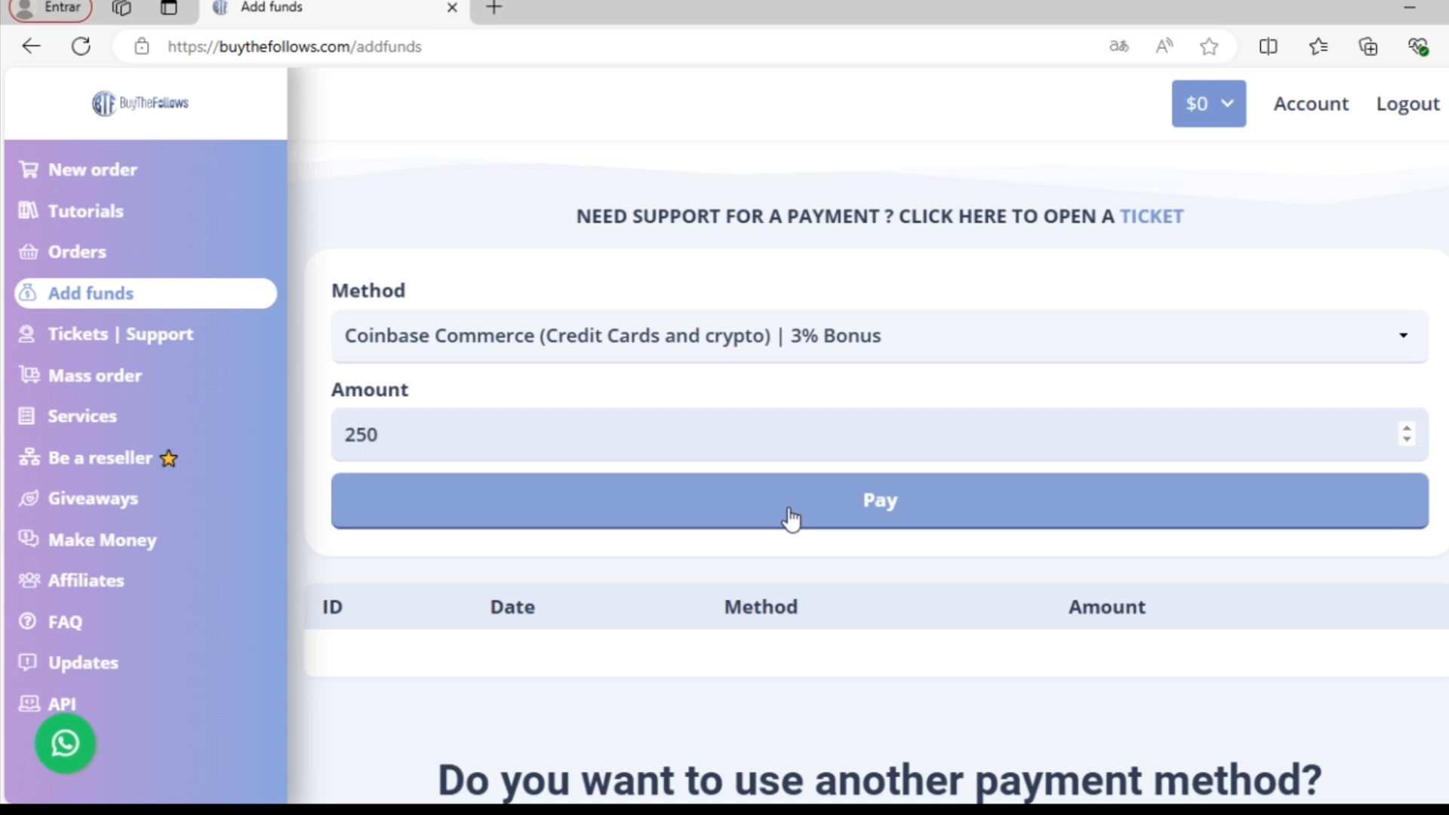
pyautogui.click(384, 434)
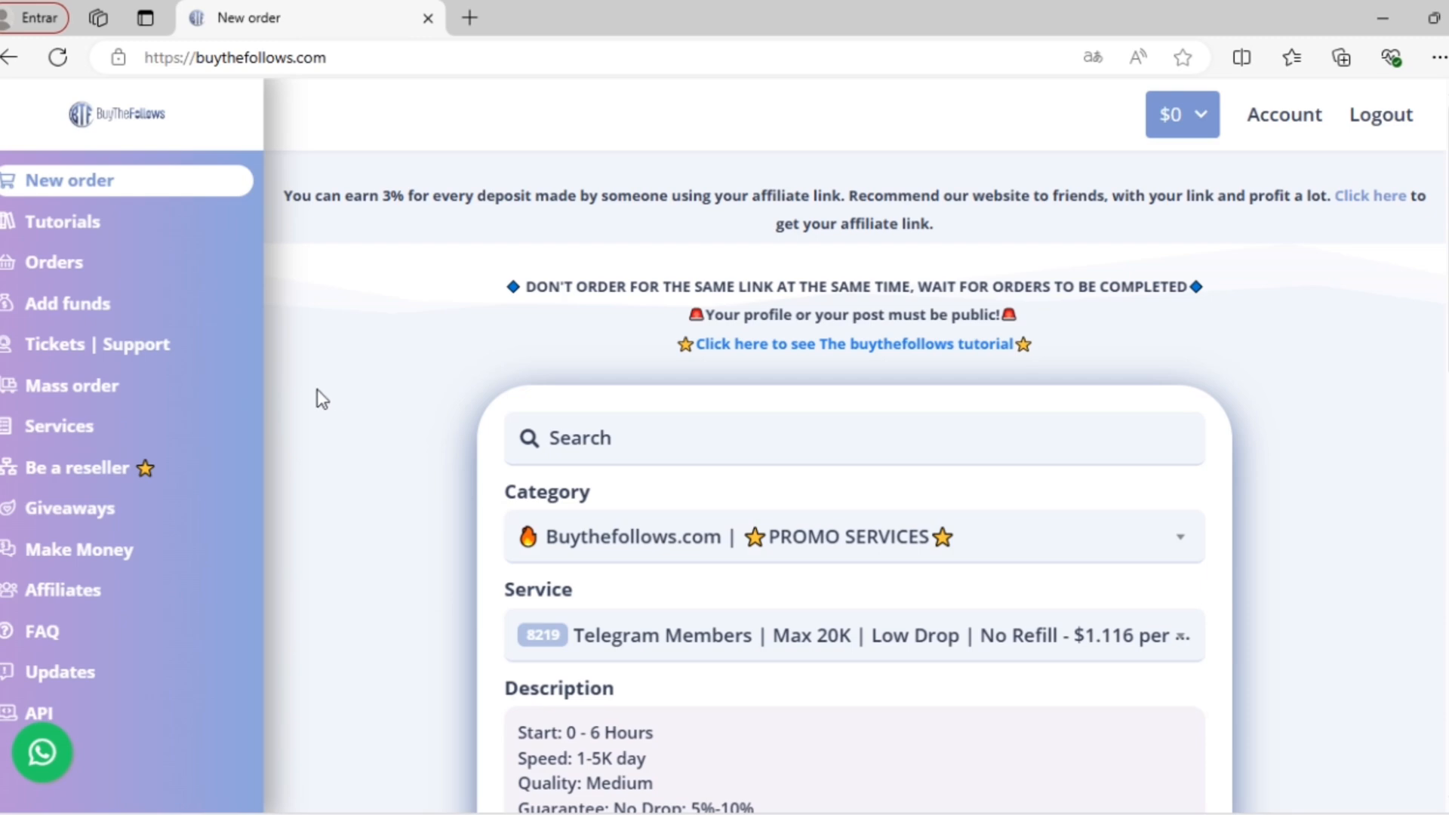
pyautogui.moveTo(54, 441)
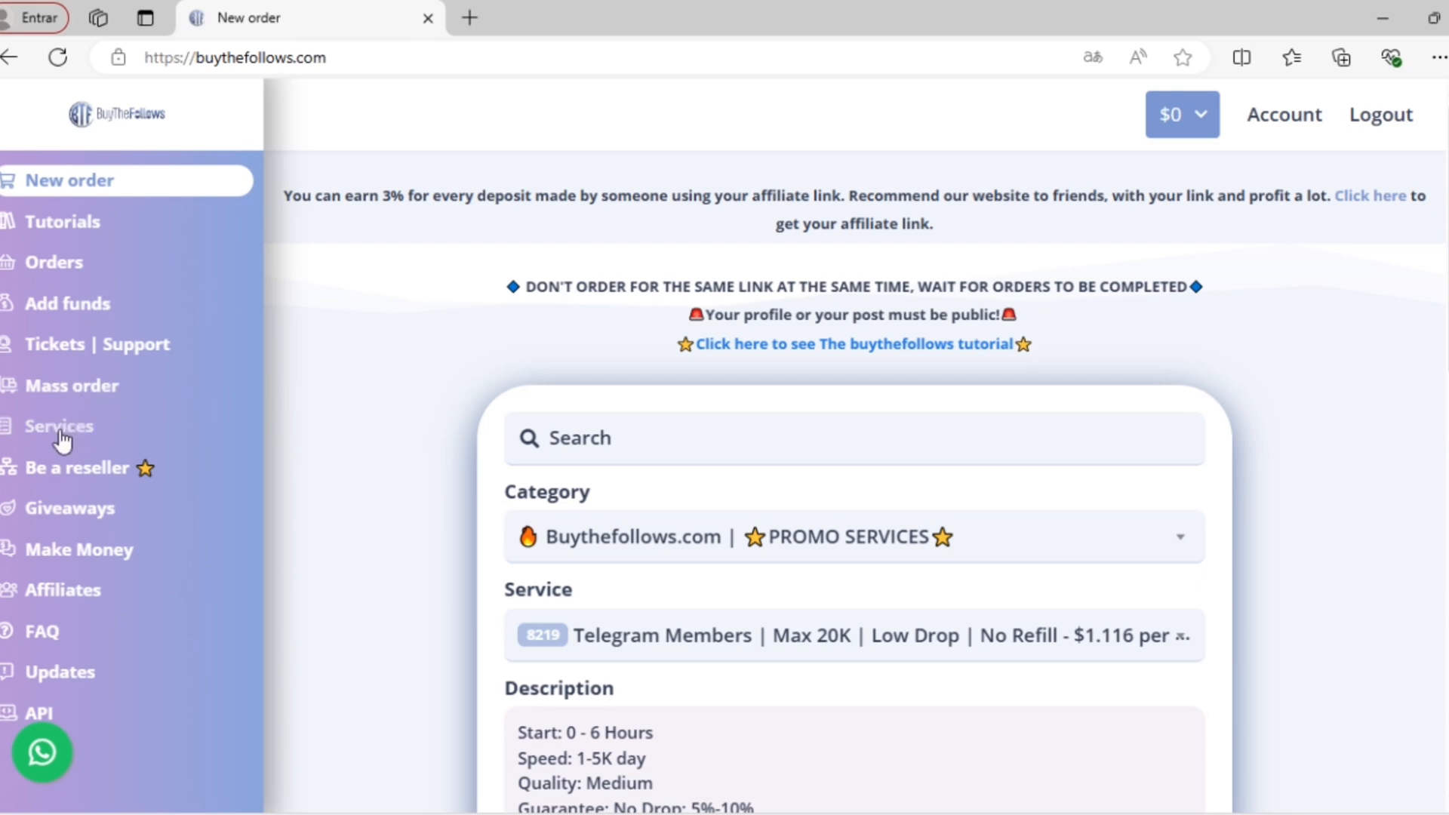
# Show the services price list with IDs, rates per 1000 and order limits.
pyautogui.click(59, 426)
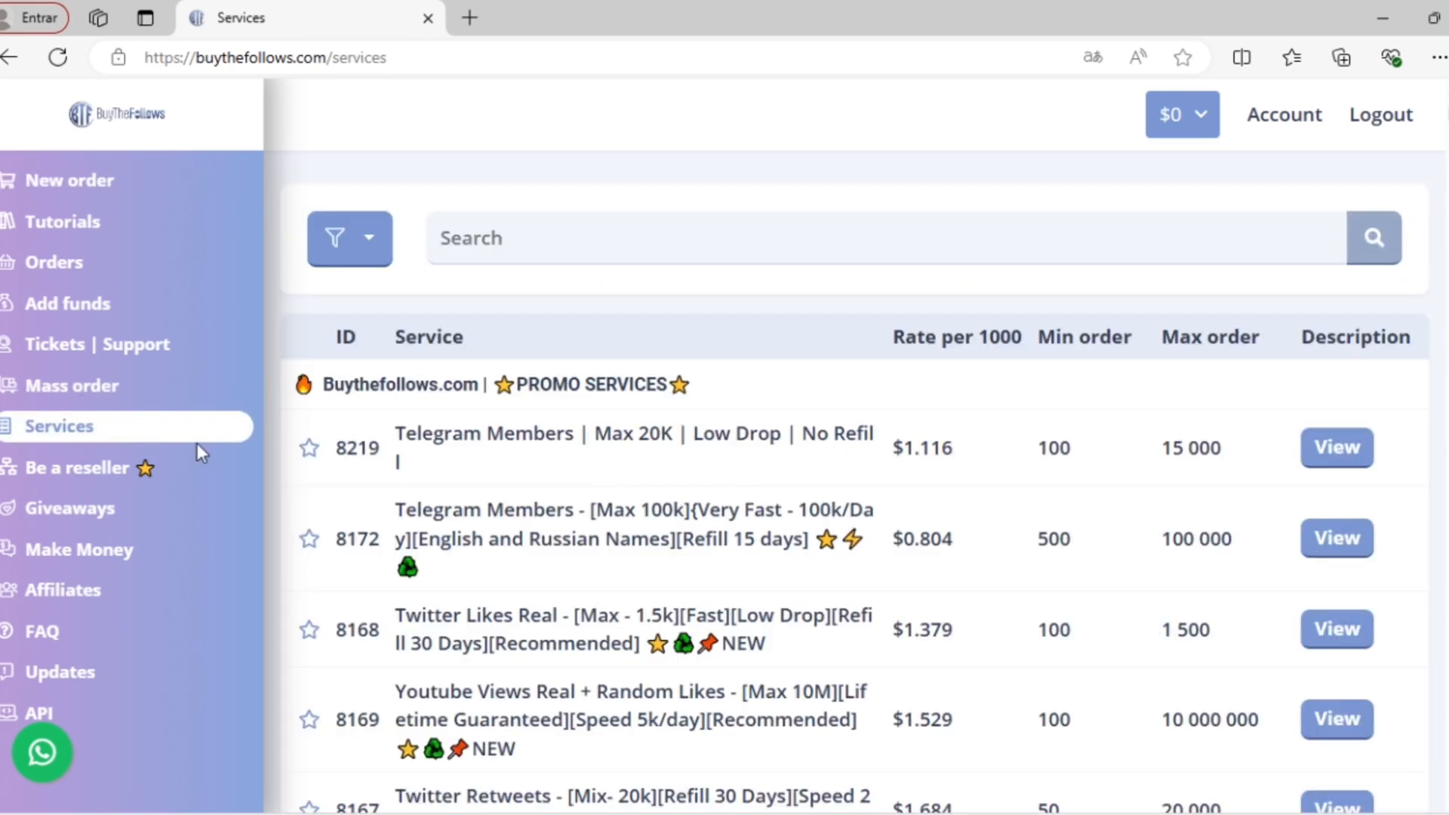
pyautogui.scroll(-3)
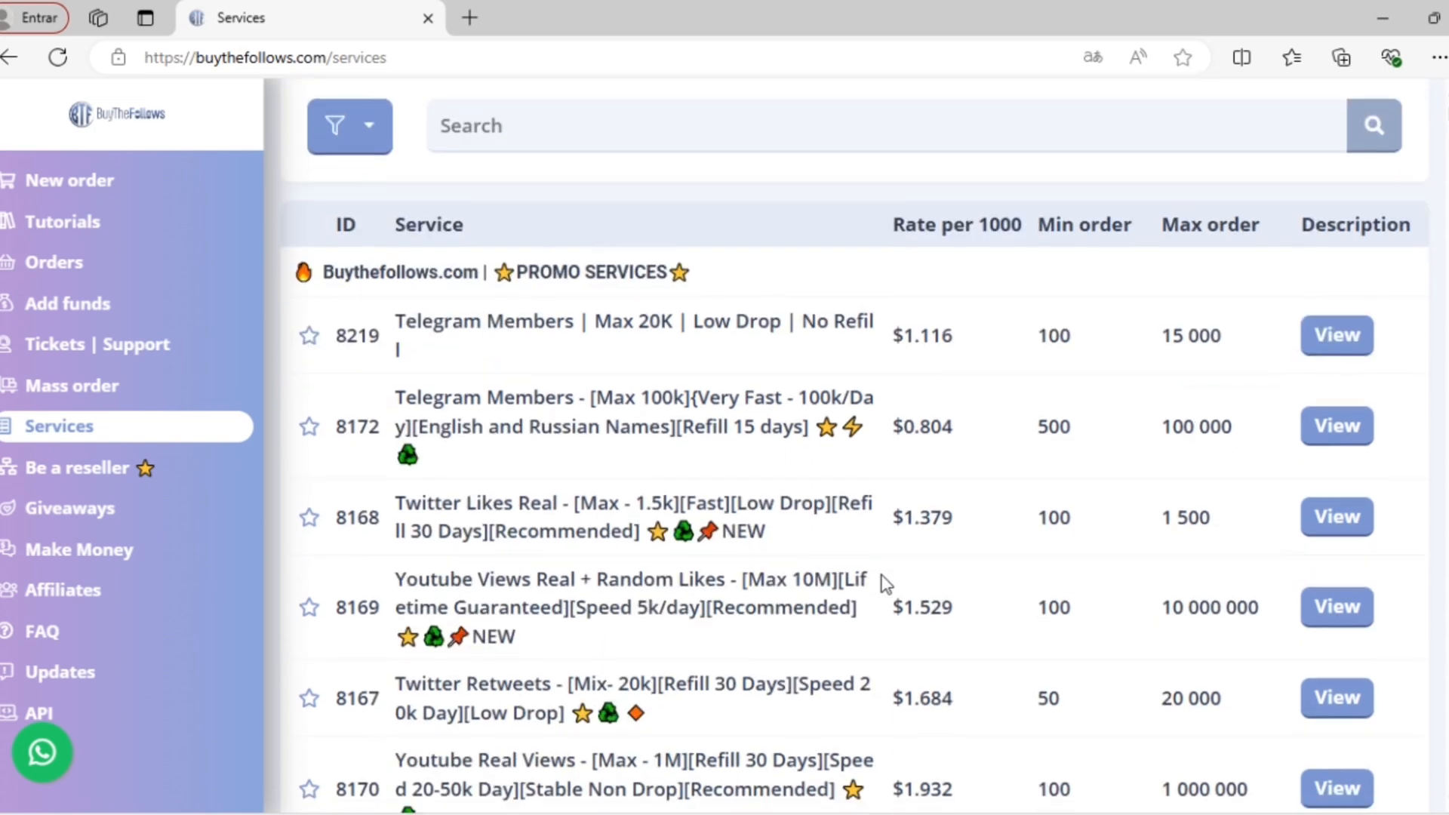
pyautogui.scroll(-3)
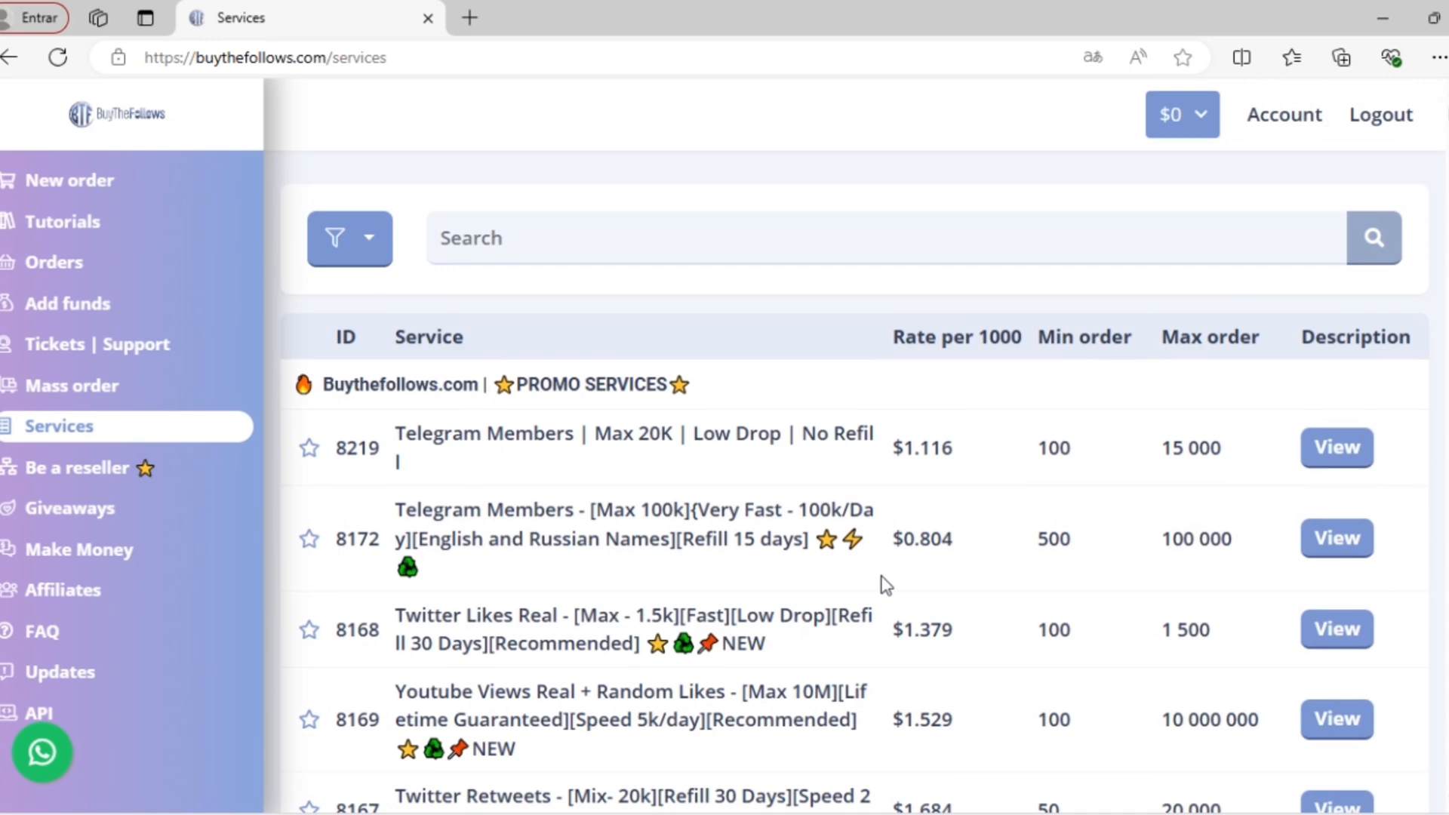
pyautogui.moveTo(1115, 344)
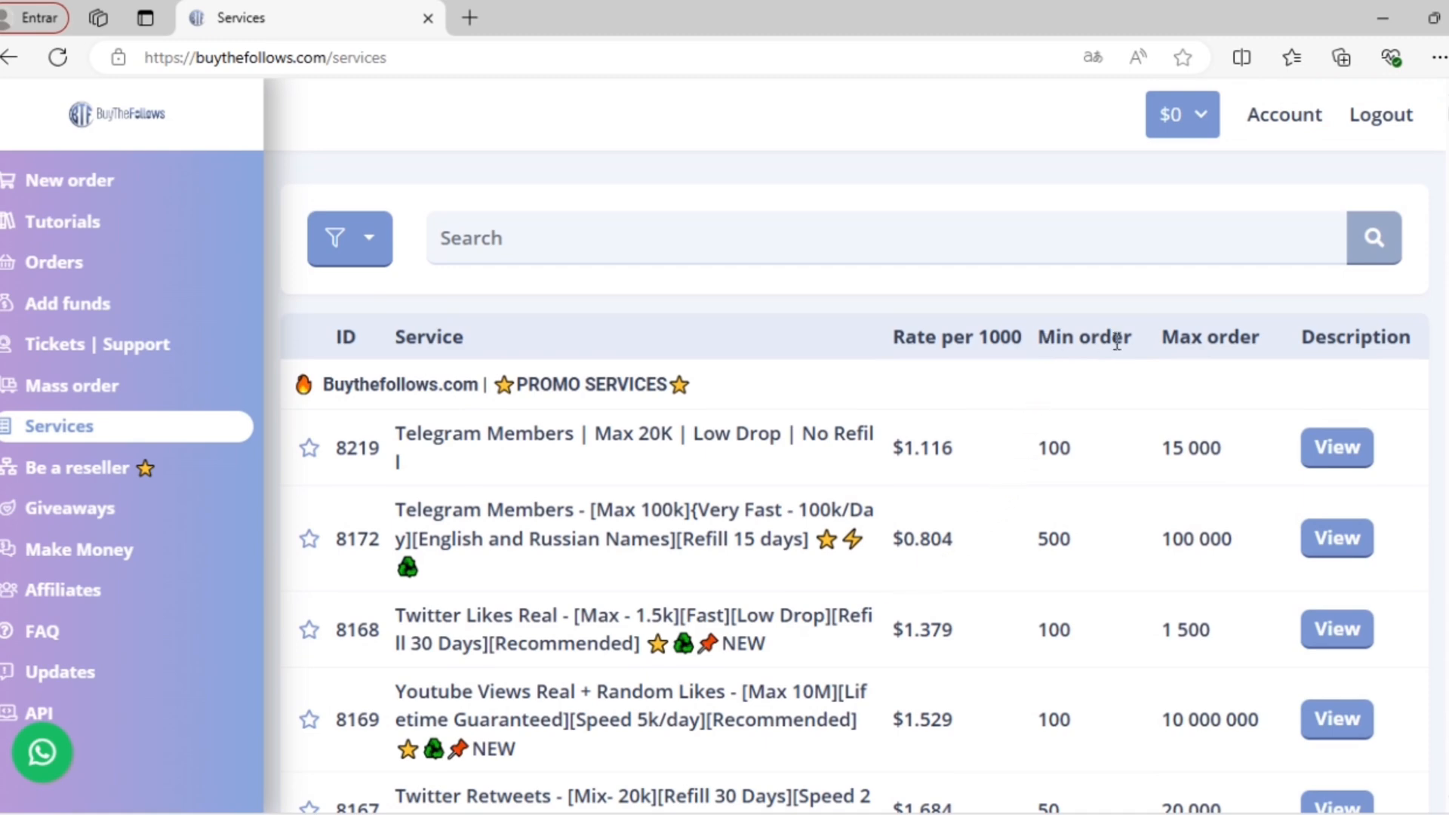
pyautogui.moveTo(1224, 347)
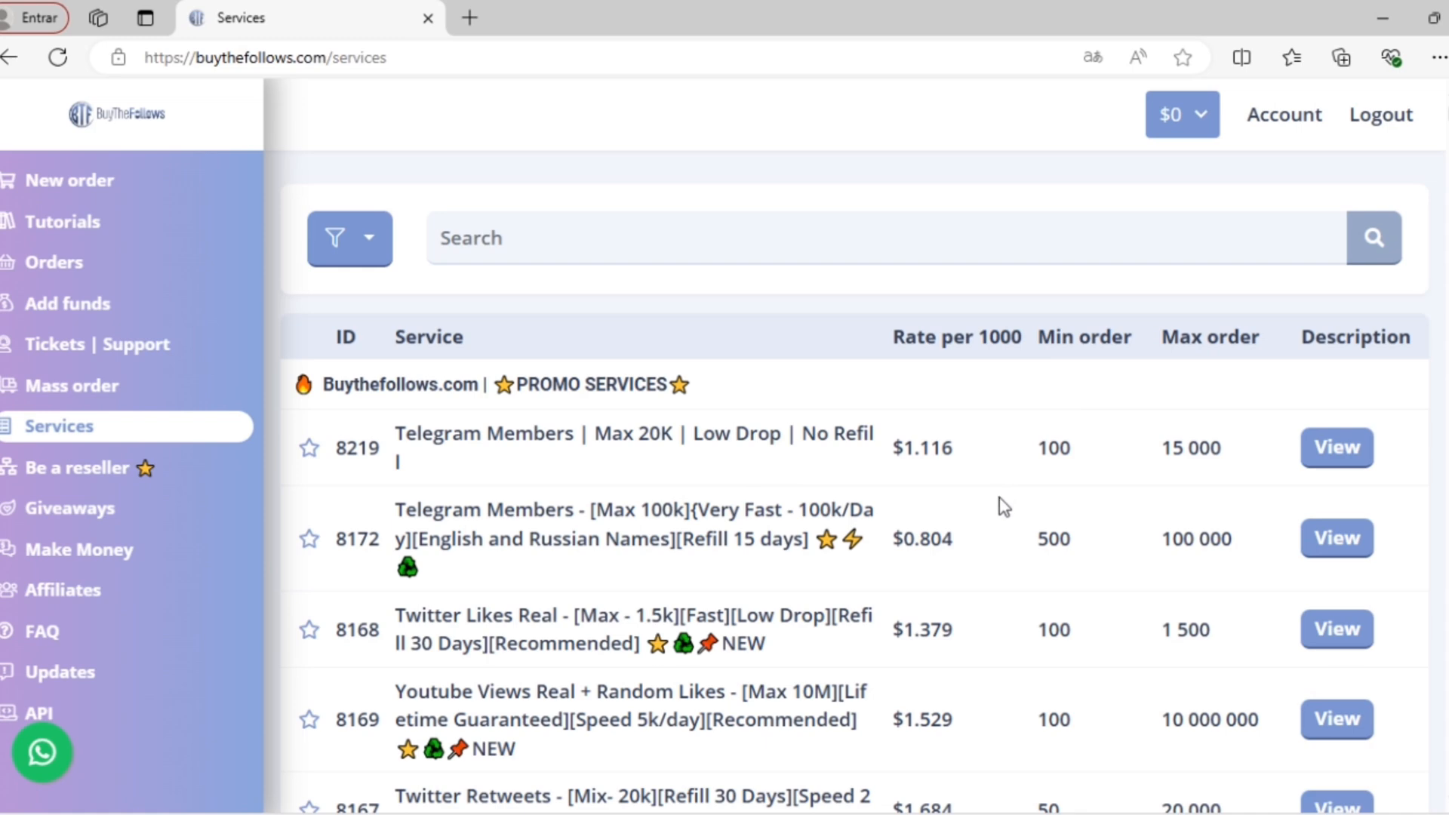
pyautogui.scroll(-3)
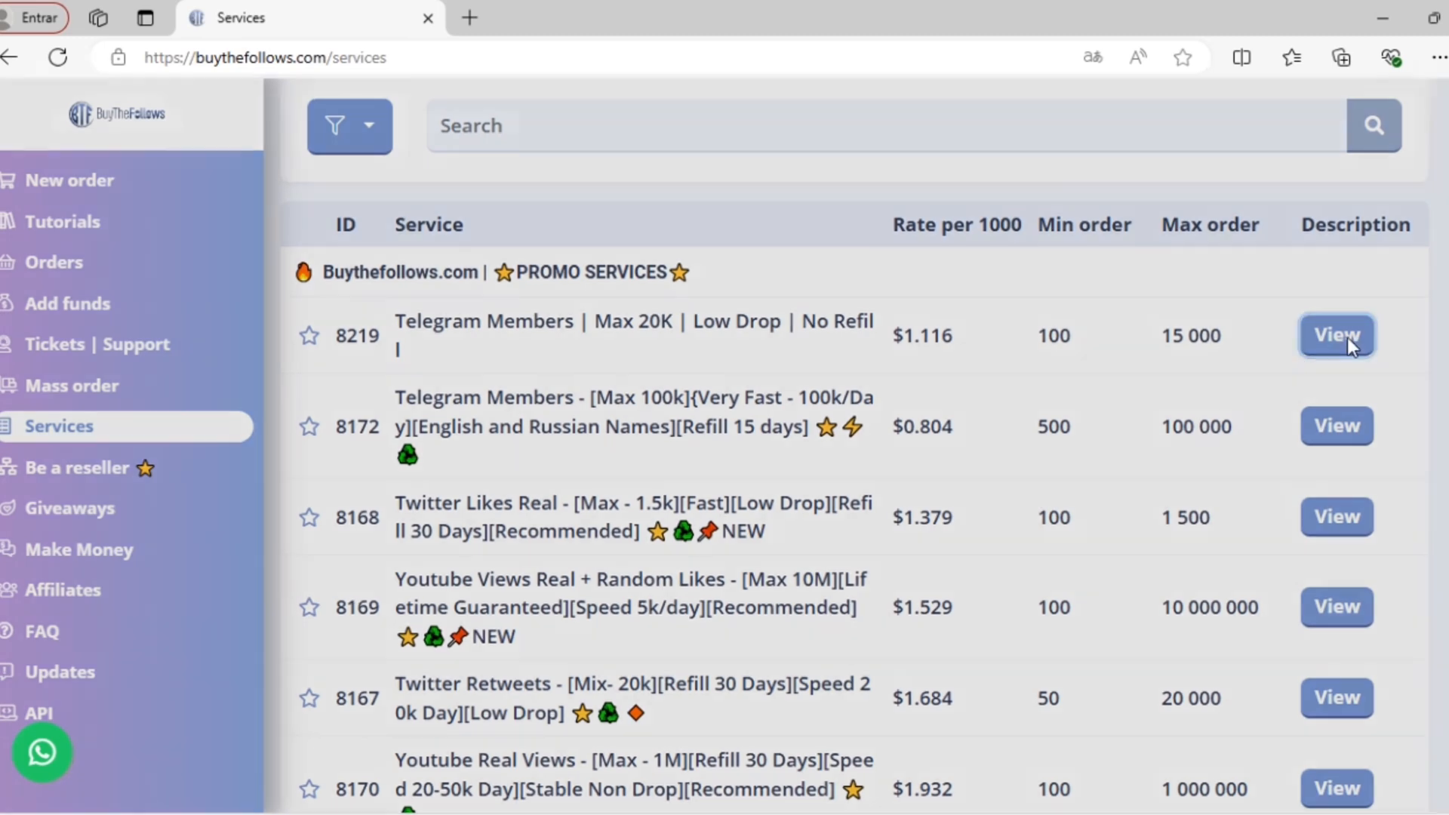
pyautogui.click(1336, 335)
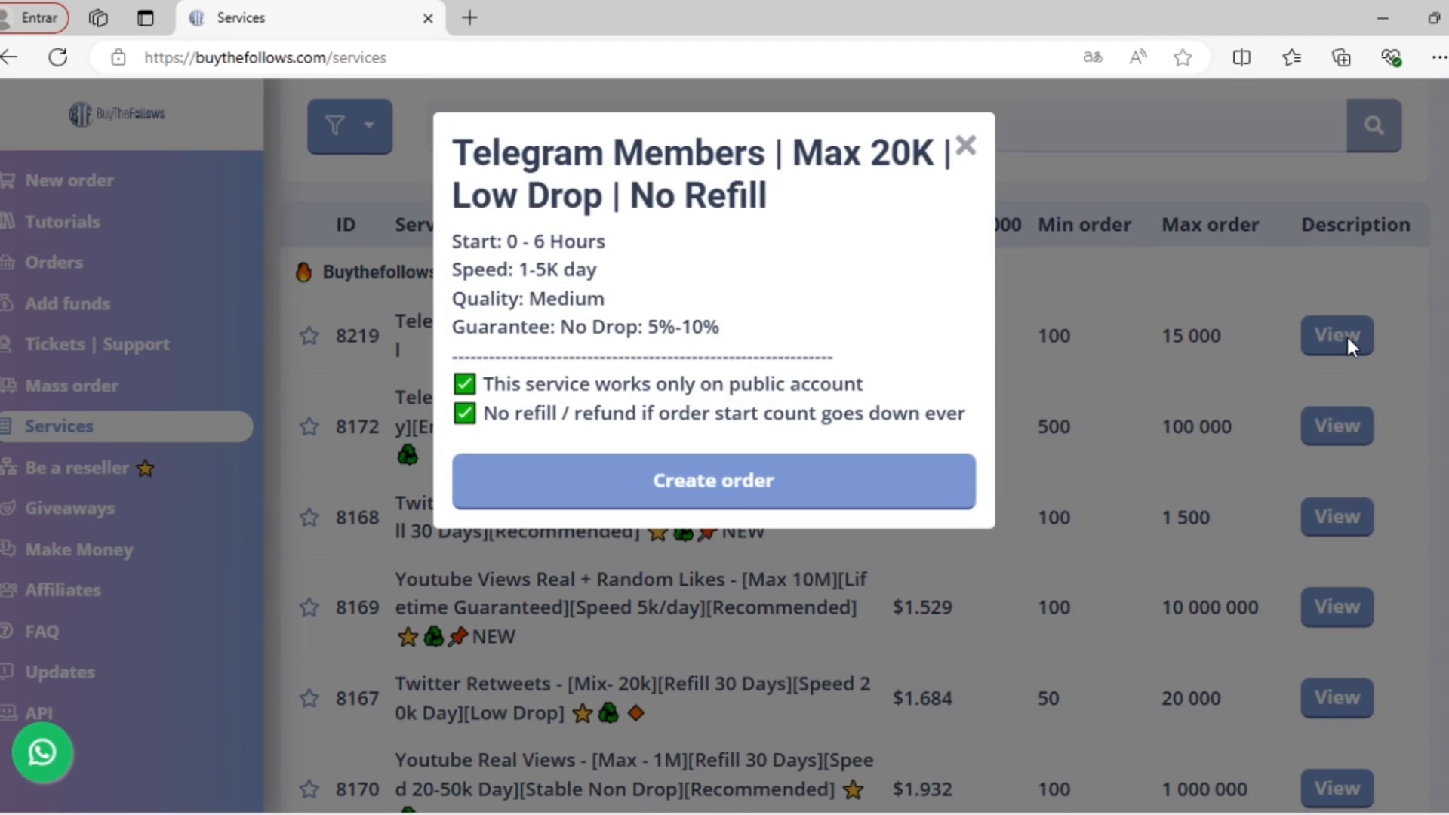
pyautogui.moveTo(609, 269)
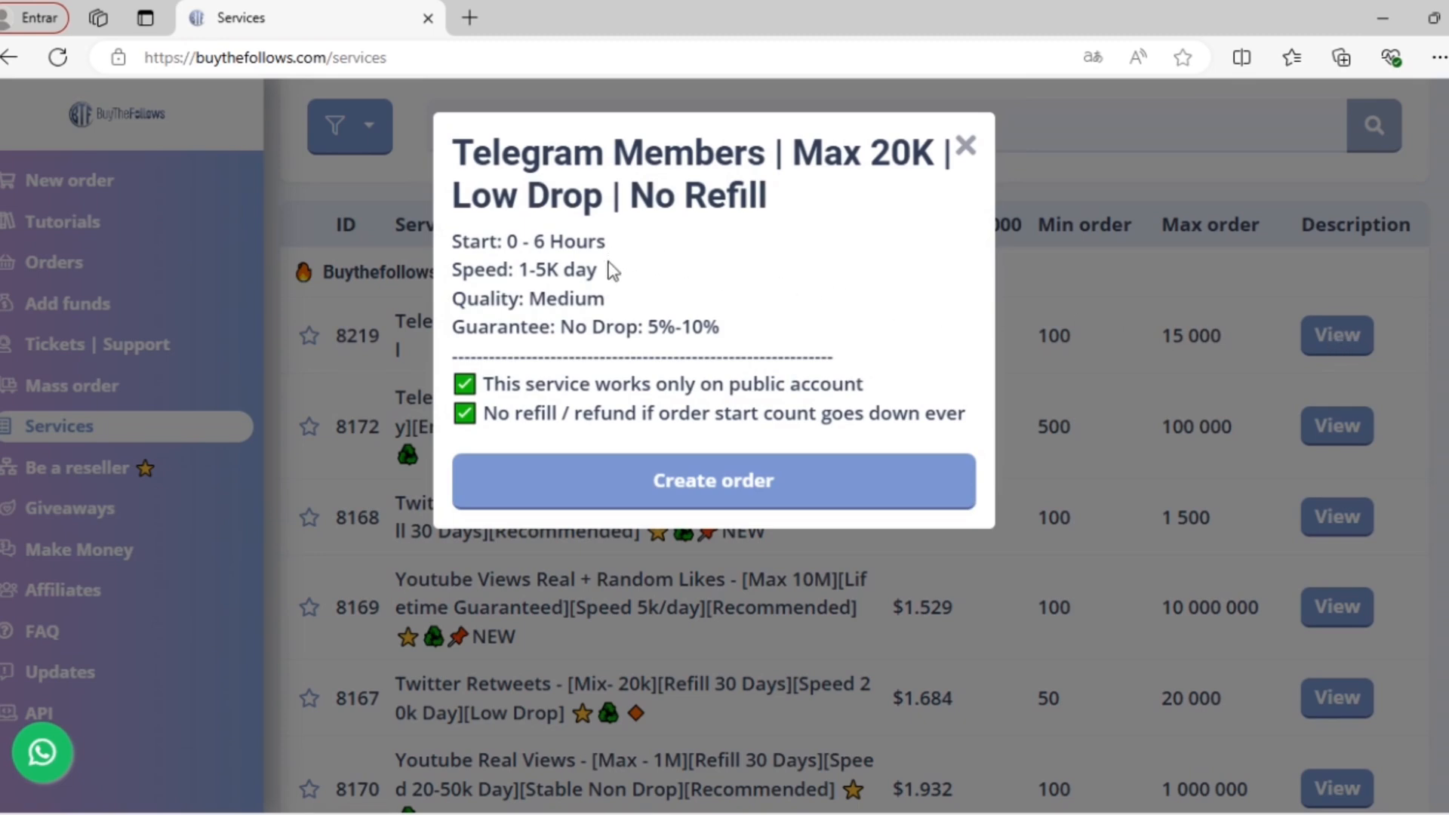
pyautogui.moveTo(763, 344)
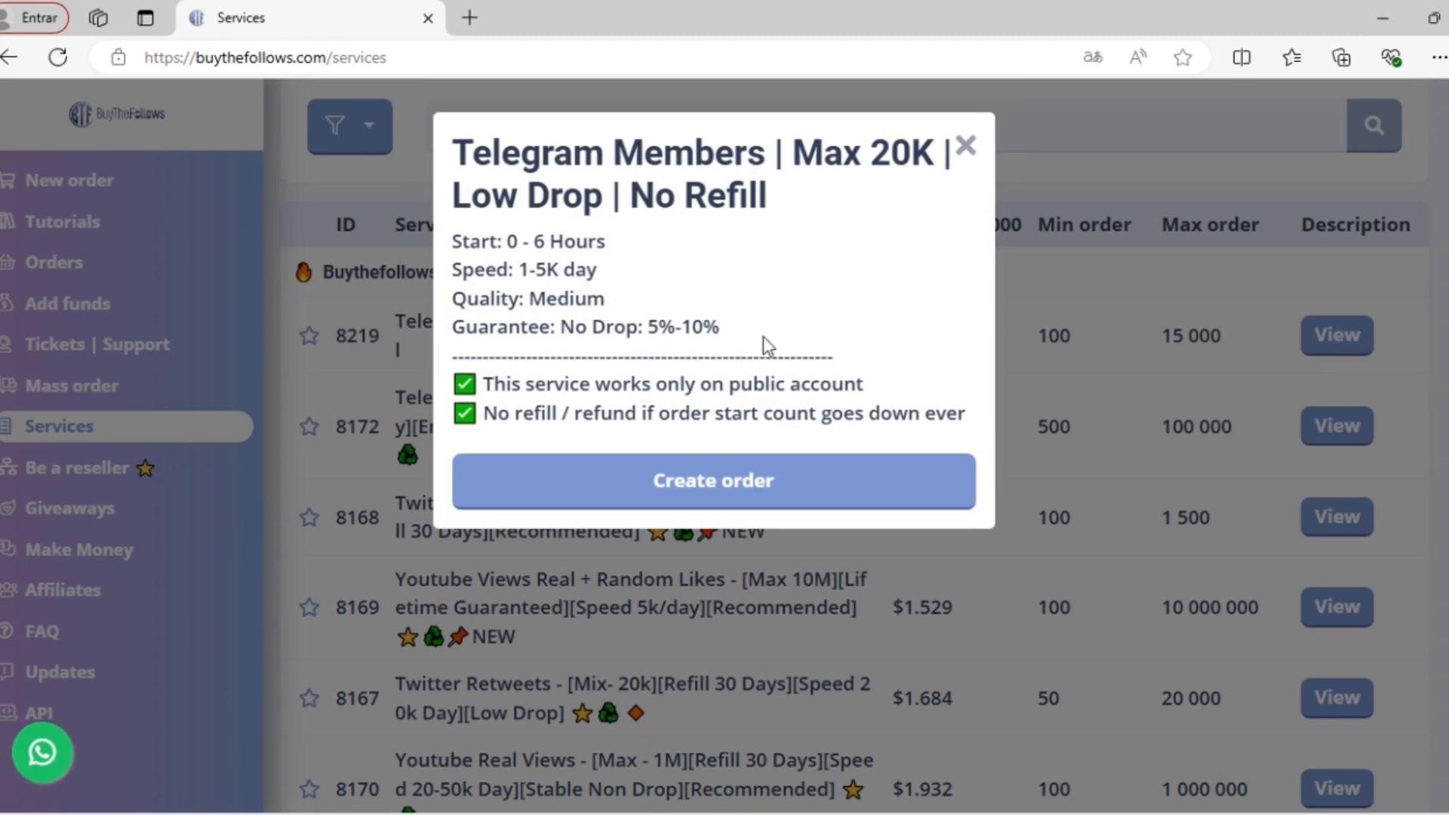
pyautogui.moveTo(1034, 387)
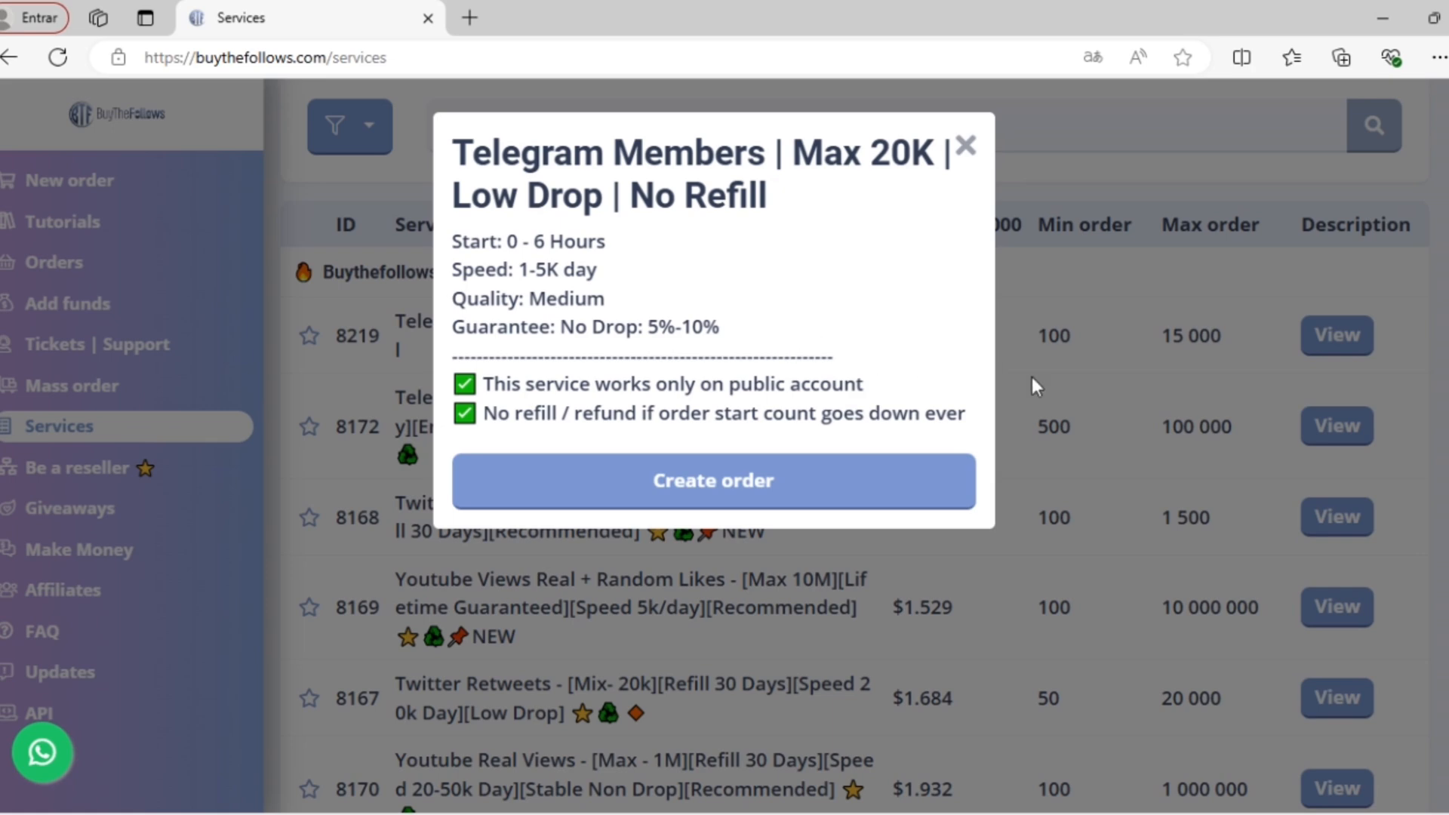
# Close the Telegram Members service description to return to the full price list.
pyautogui.click(966, 143)
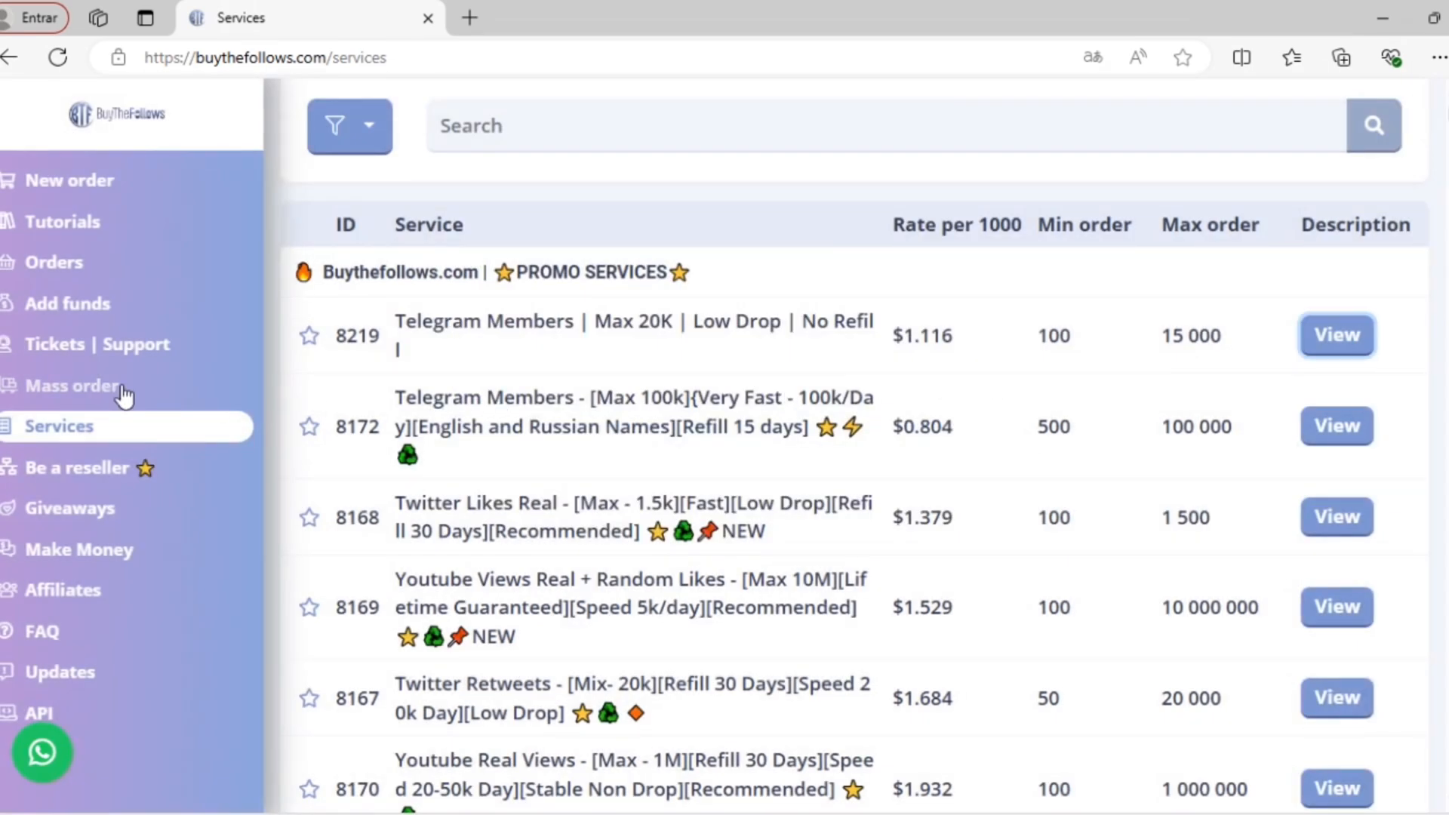
pyautogui.moveTo(139, 483)
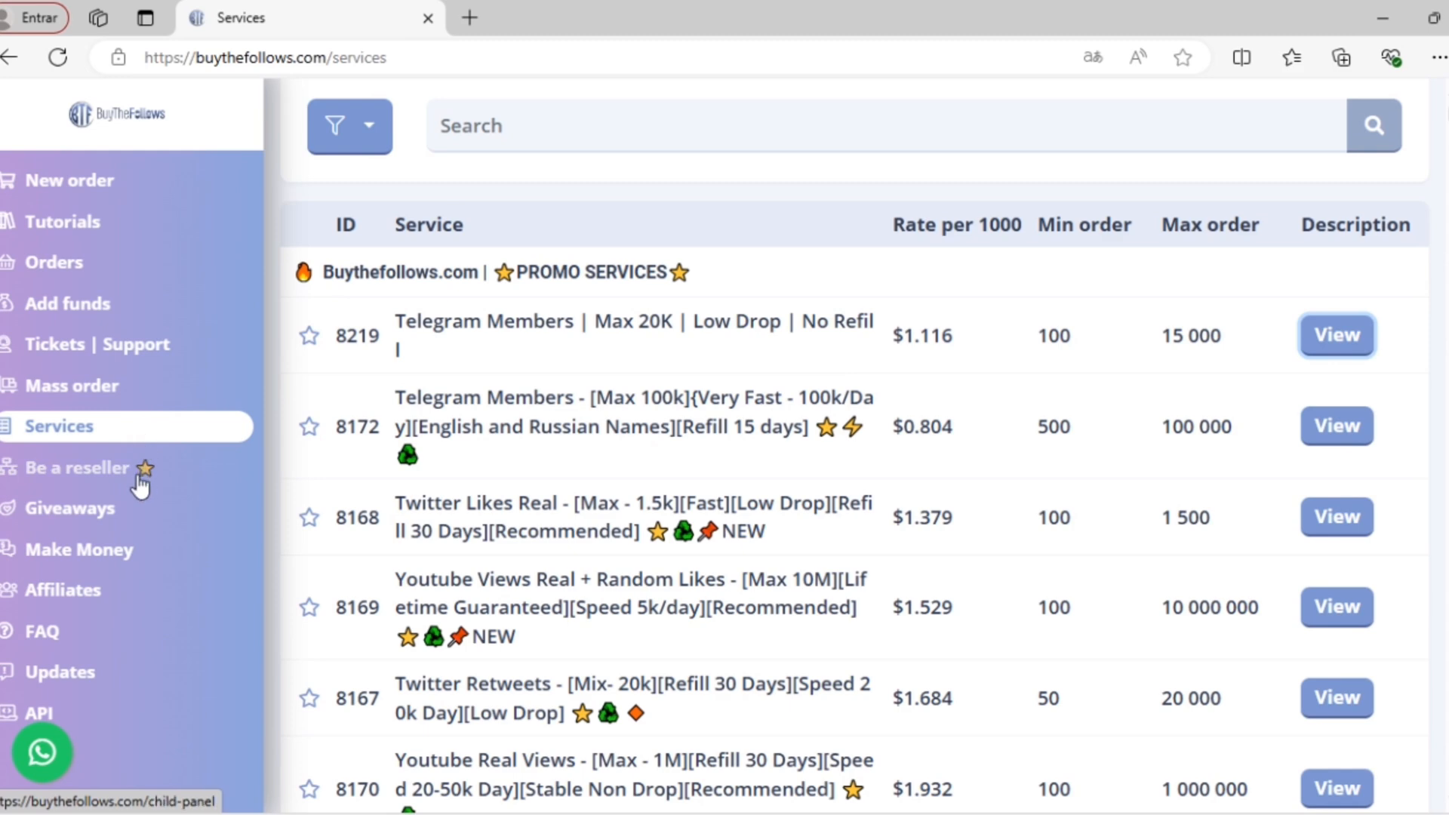
pyautogui.moveTo(134, 516)
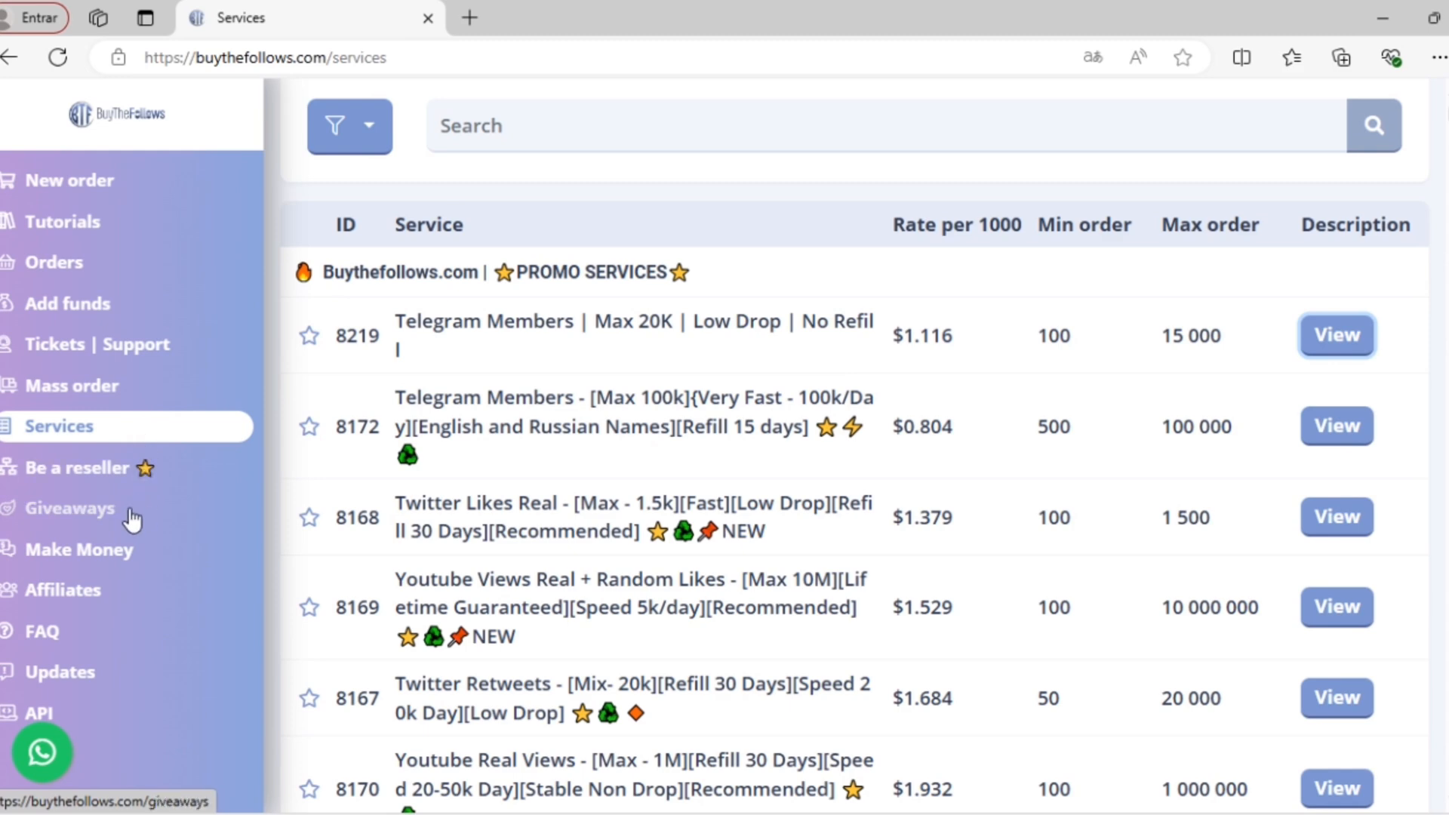
pyautogui.moveTo(116, 586)
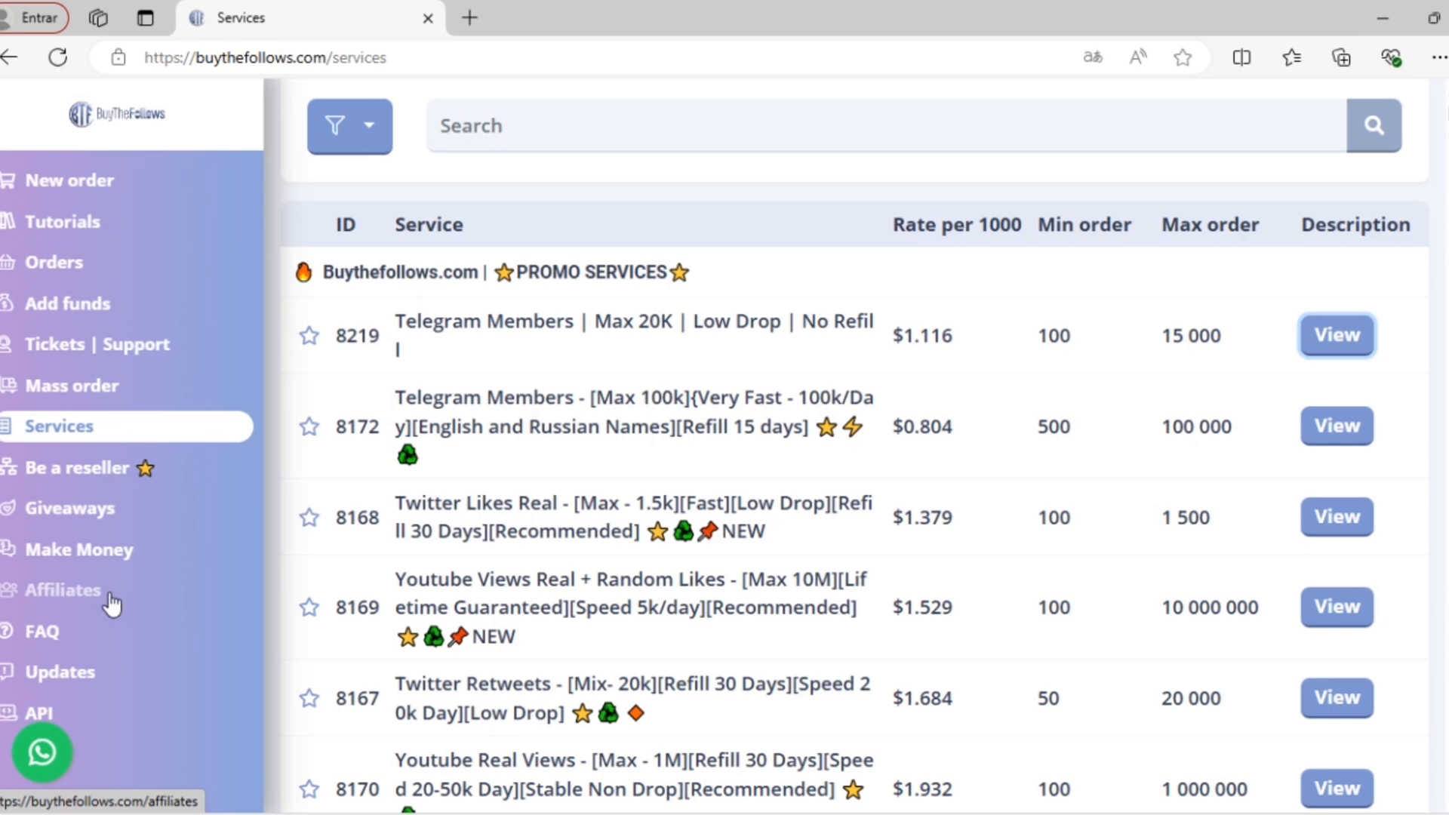
pyautogui.moveTo(175, 367)
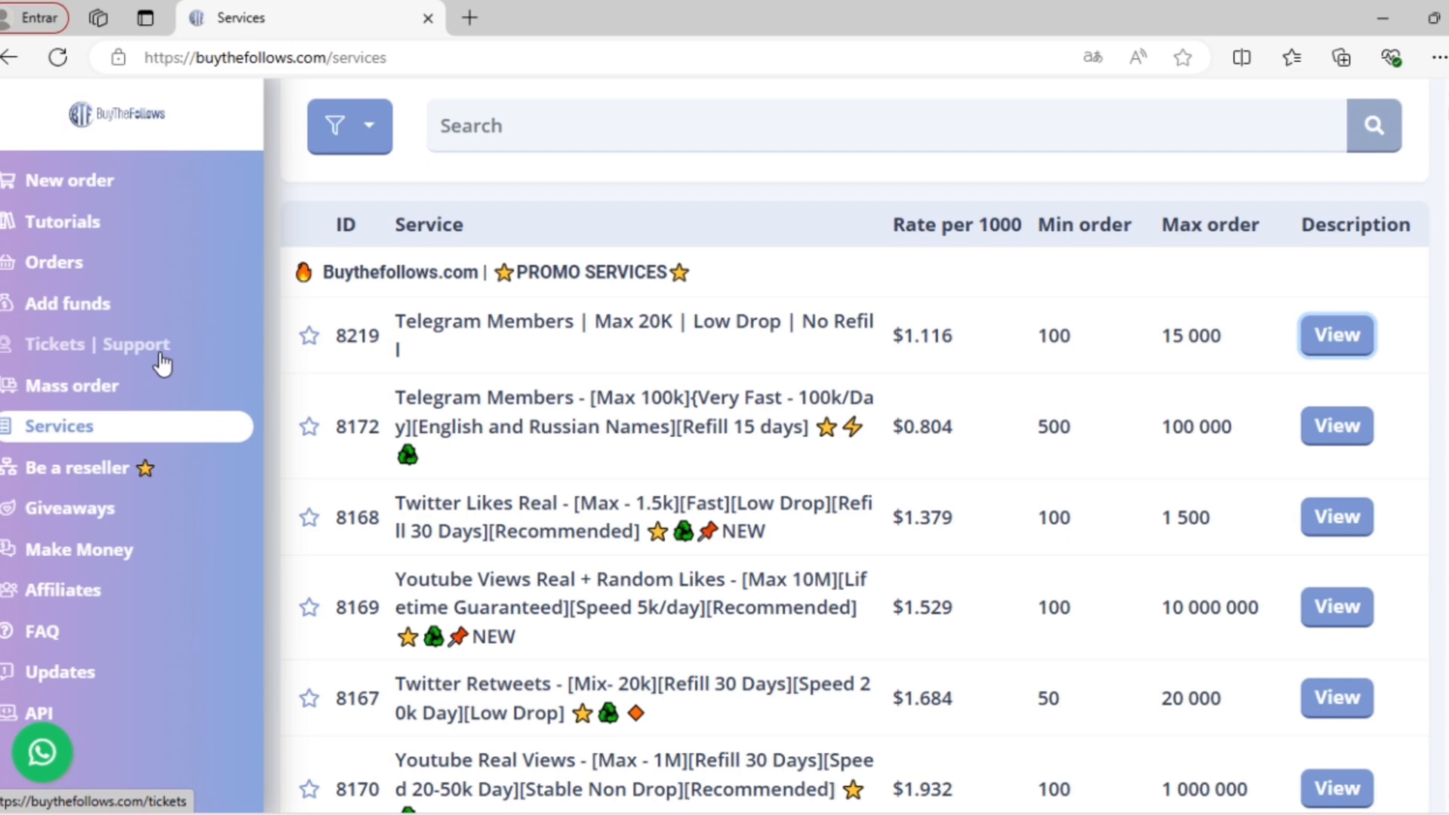
pyautogui.moveTo(83, 191)
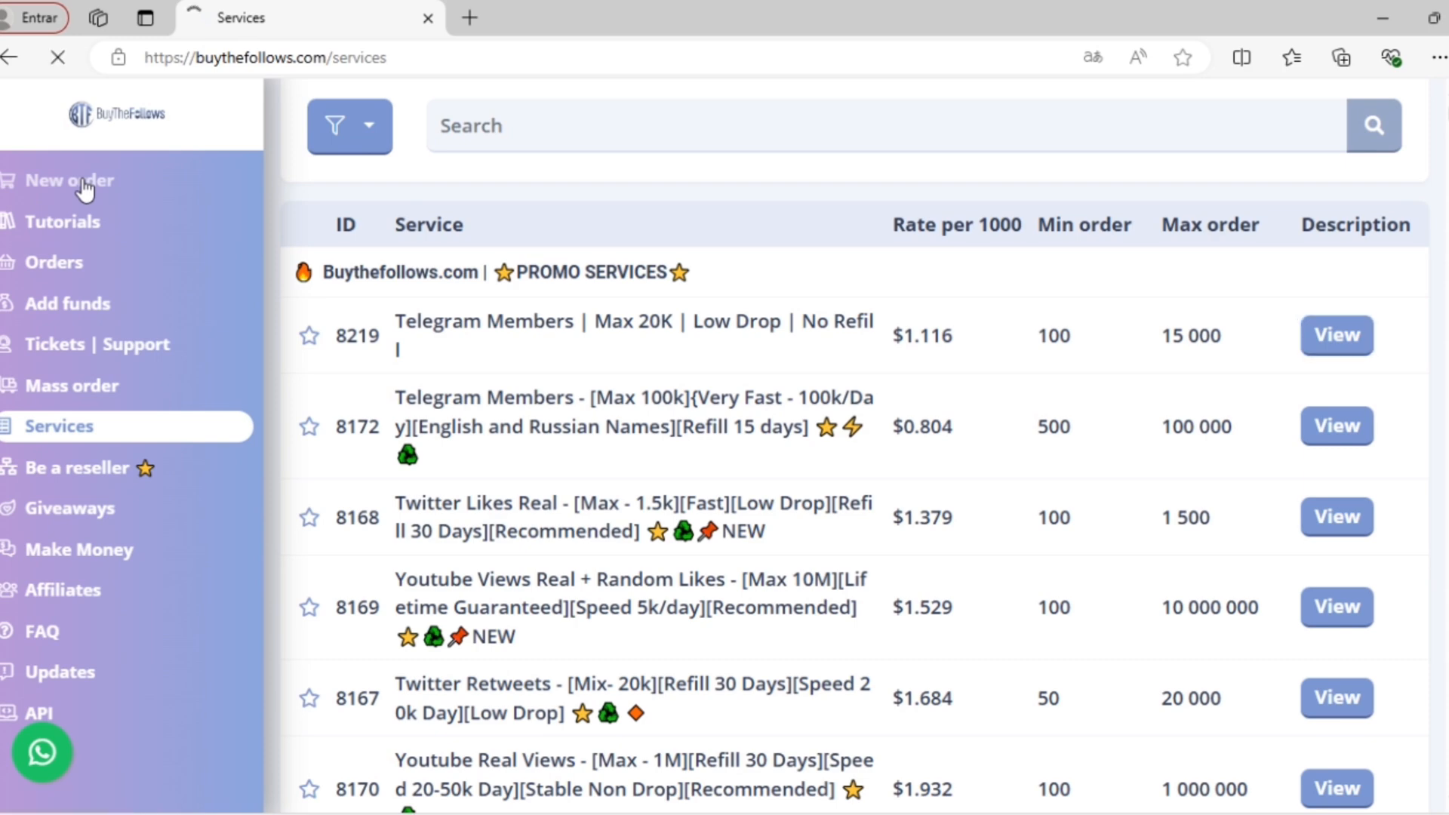
# Go to the new order form and browse the category list, keeping Instagram Followers Guarantee.
pyautogui.click(69, 182)
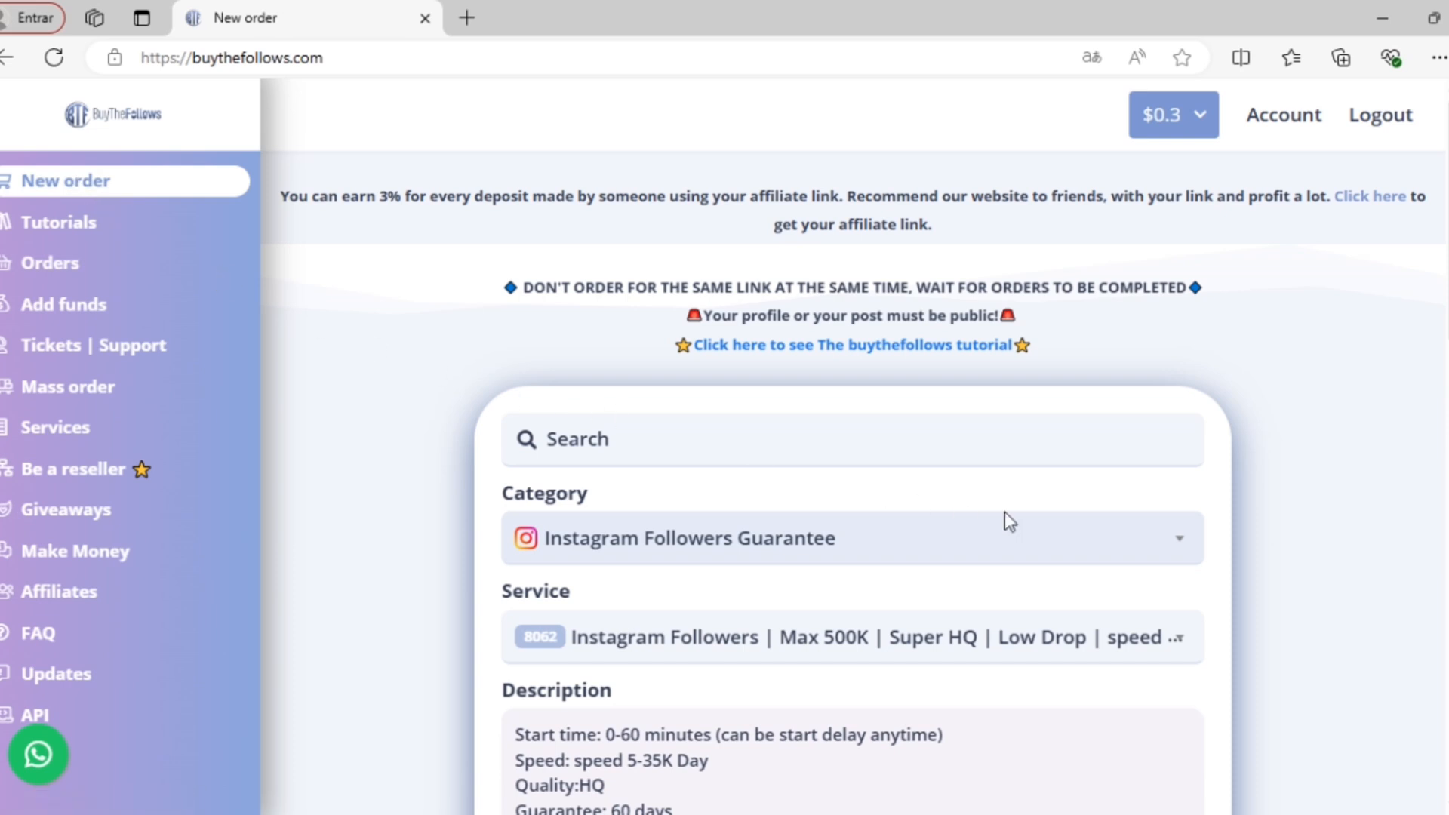
pyautogui.scroll(-3)
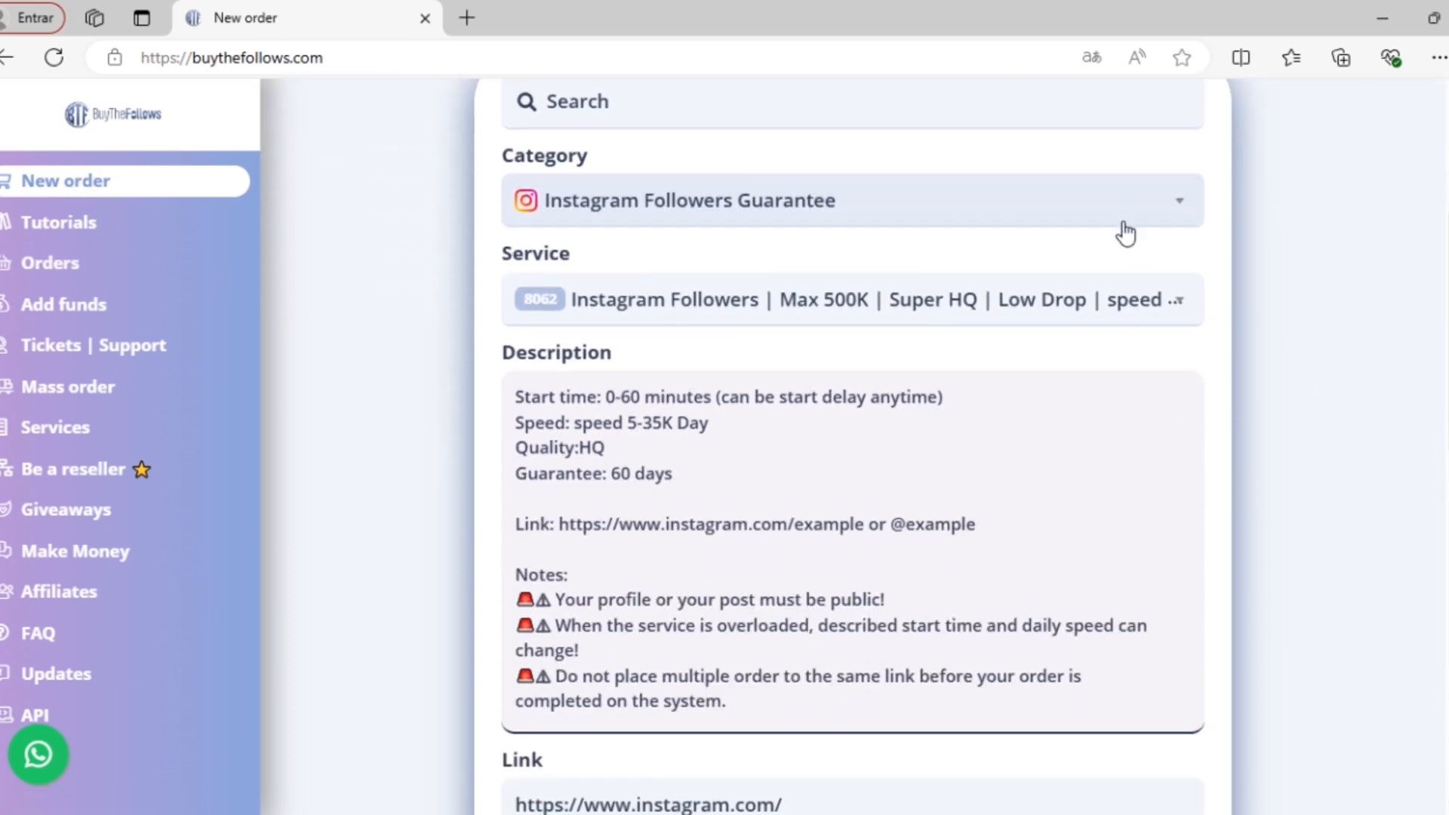
pyautogui.click(850, 199)
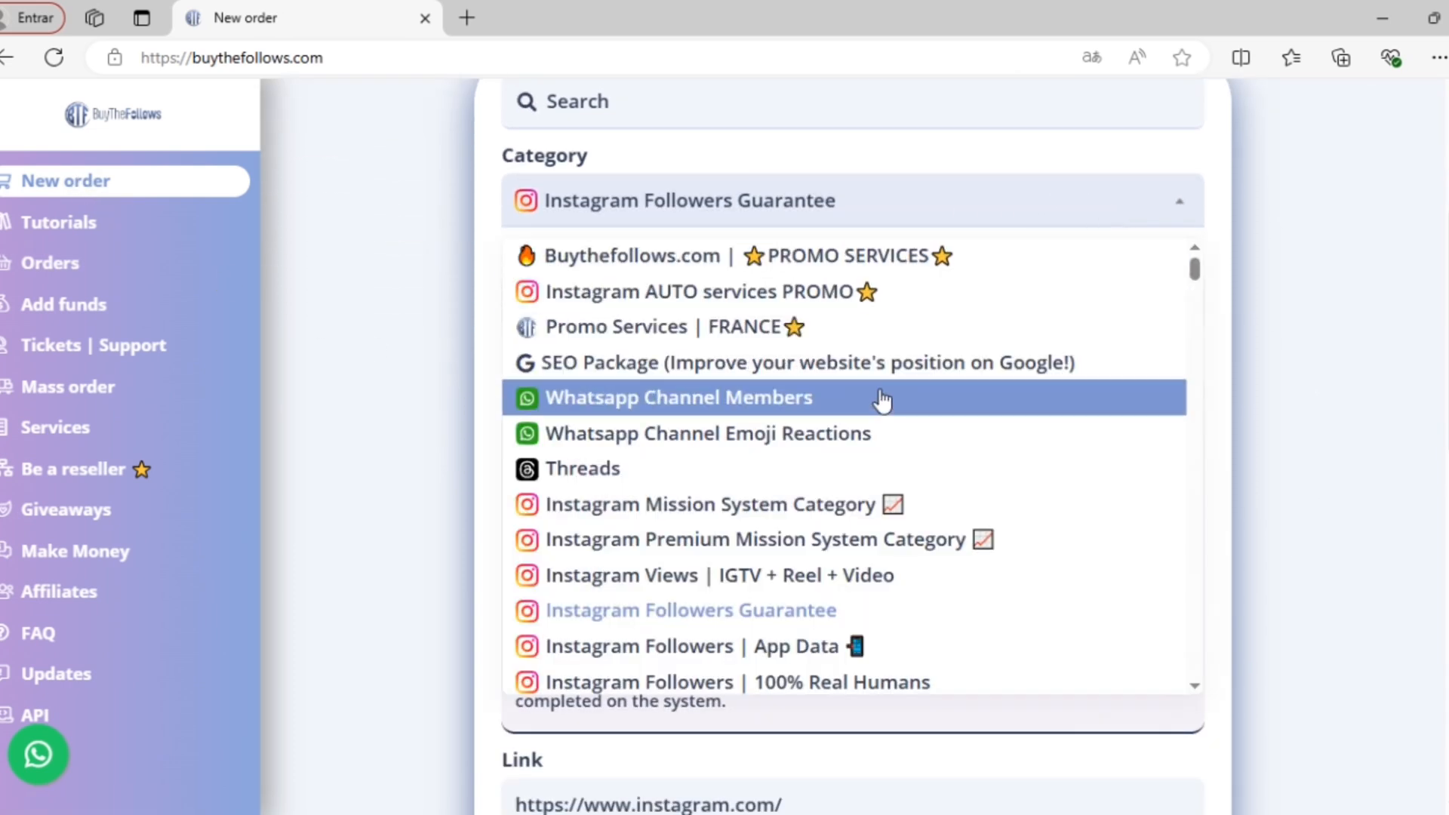
pyautogui.scroll(-3)
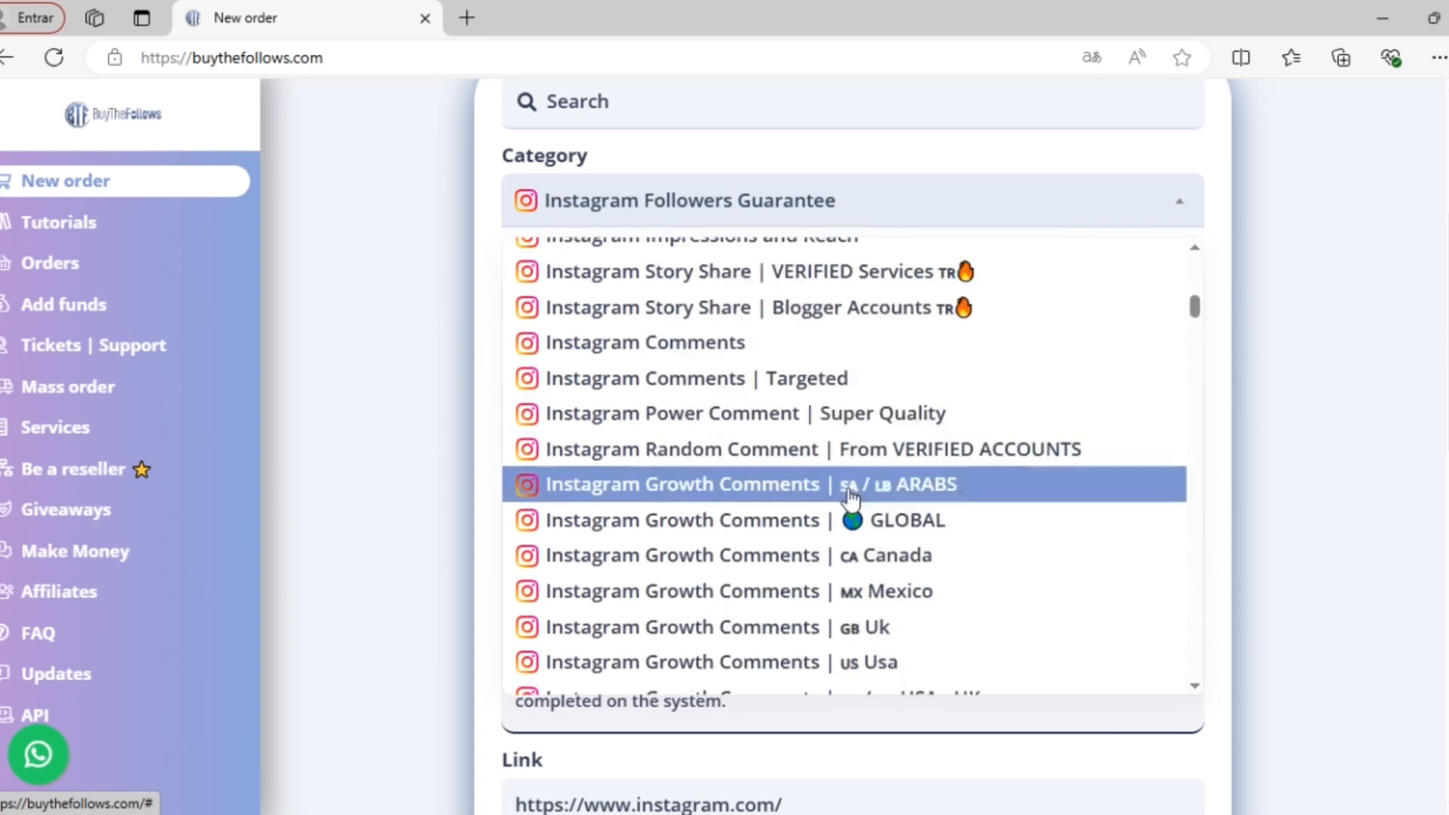
pyautogui.scroll(-3)
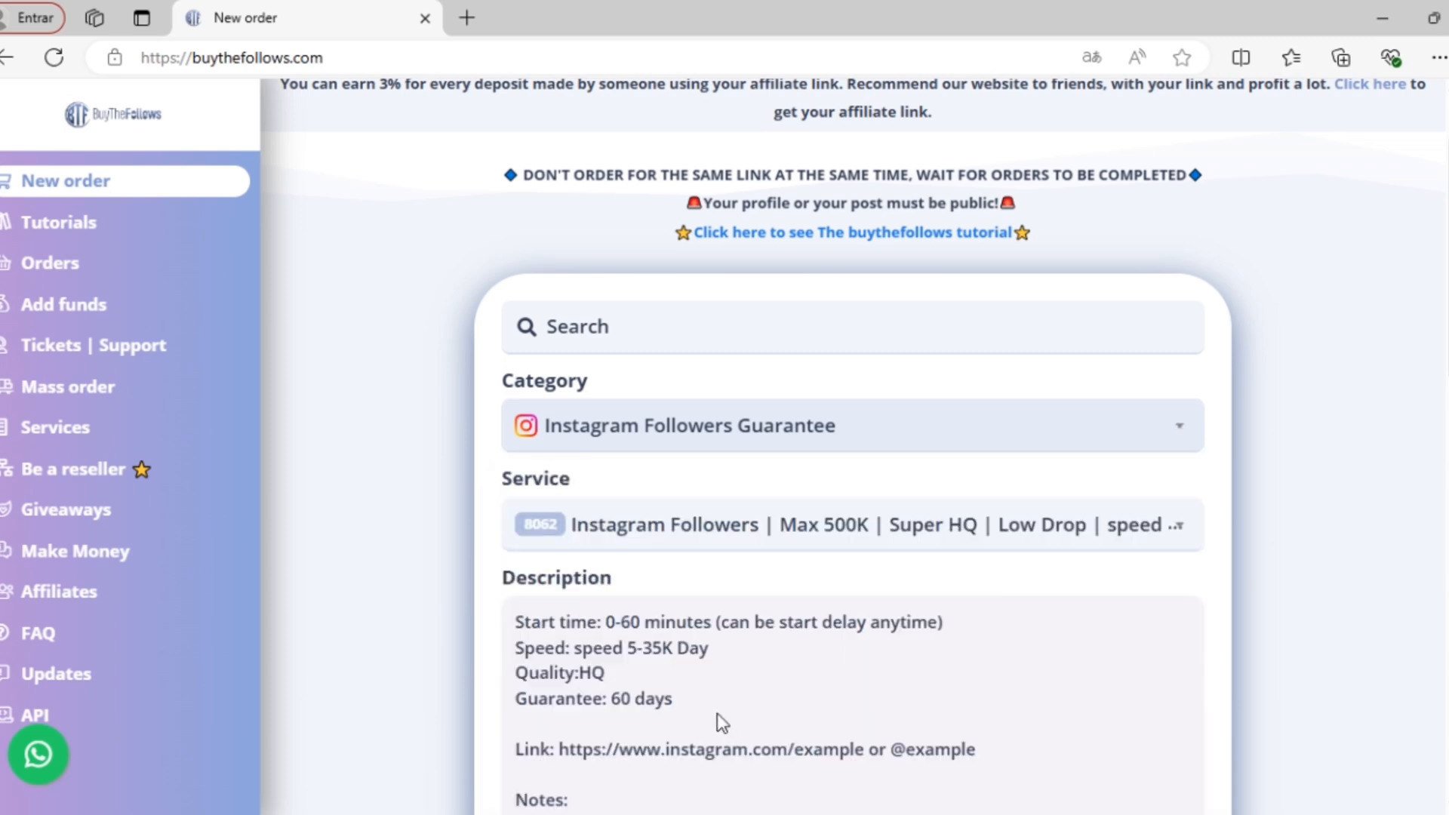
# Choose service 8061 Instagram Followers, Max 500K, HQ, lifetime guarantee.
pyautogui.click(807, 525)
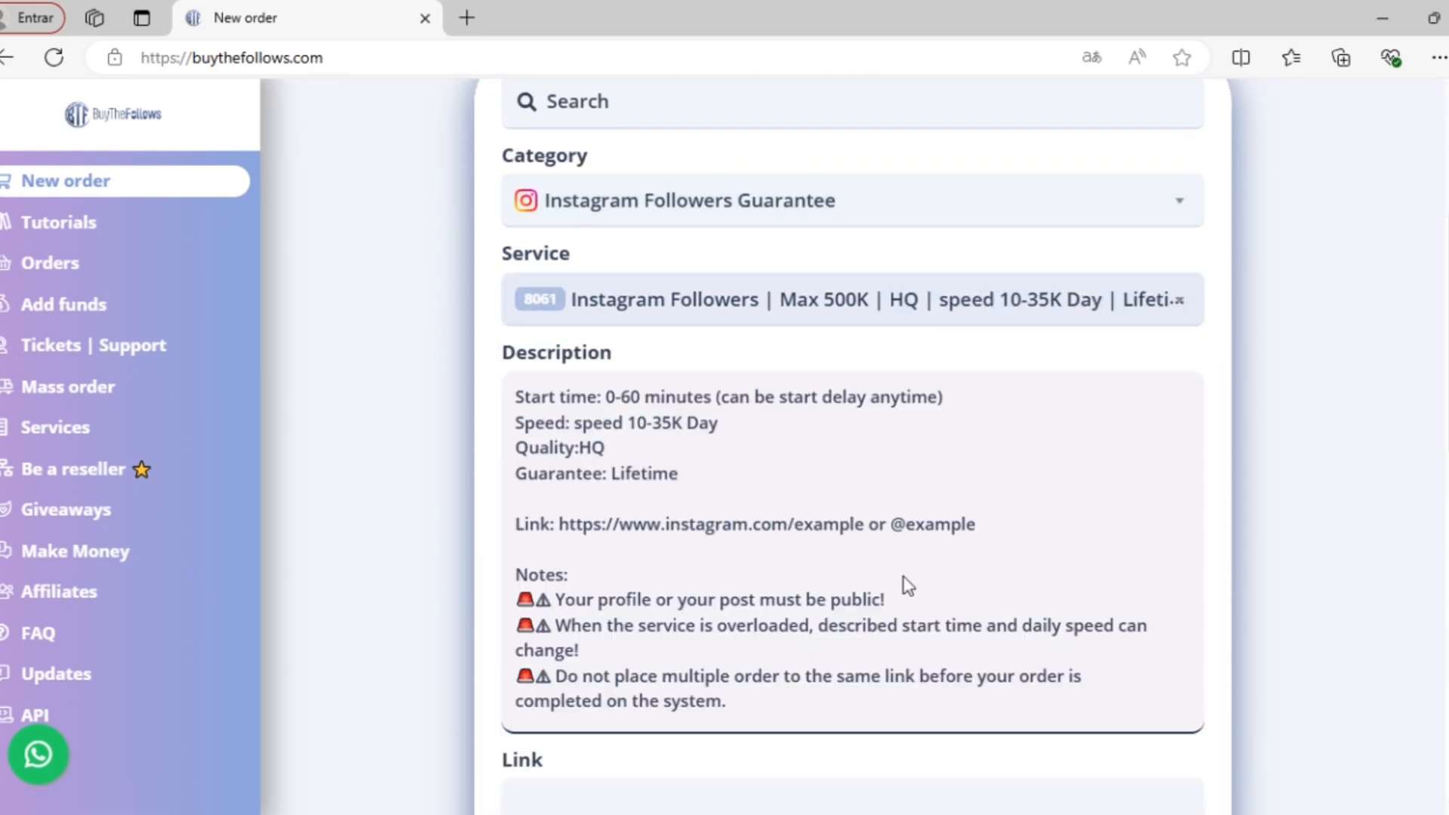
pyautogui.moveTo(943, 447)
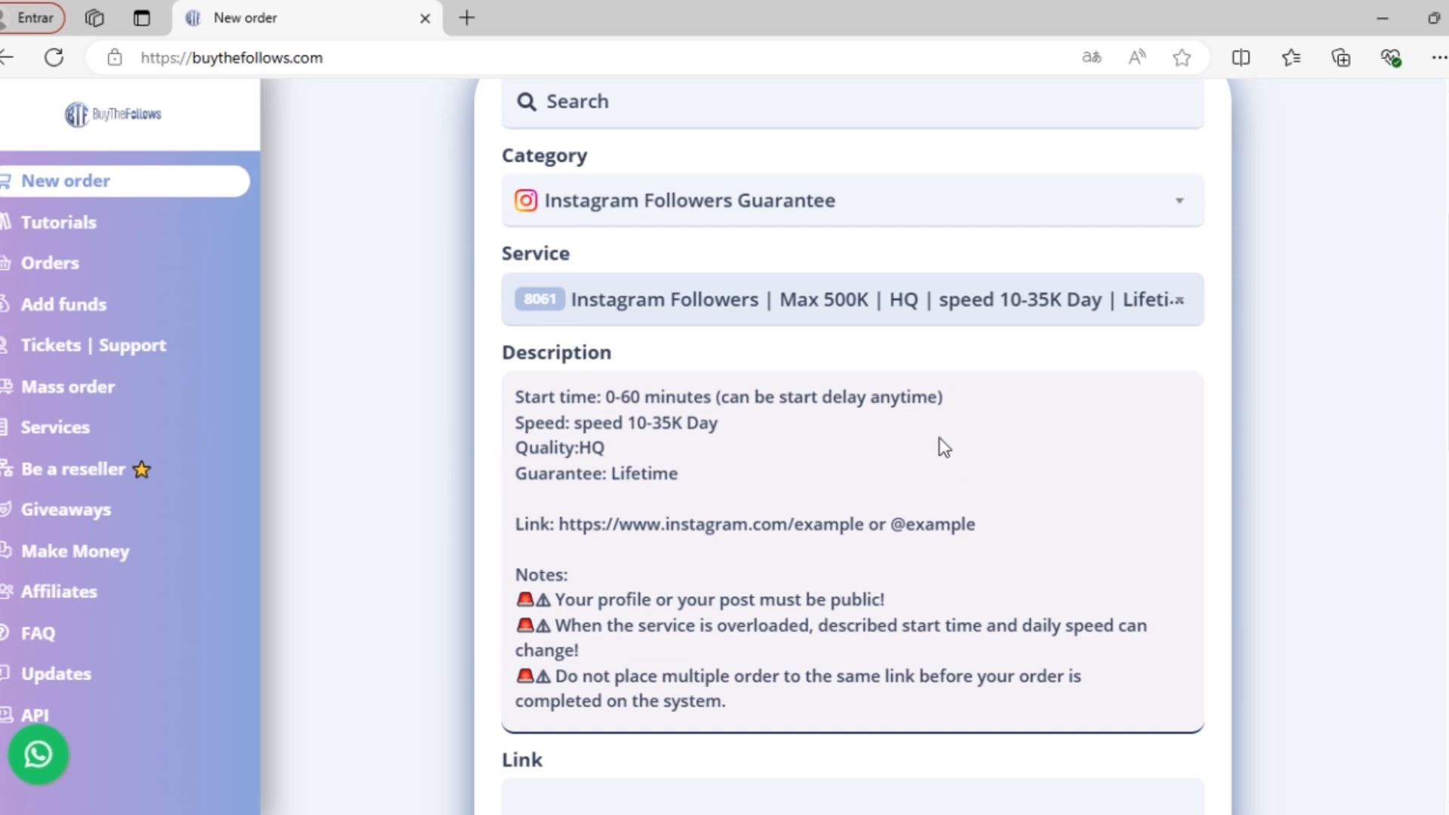
pyautogui.moveTo(951, 406)
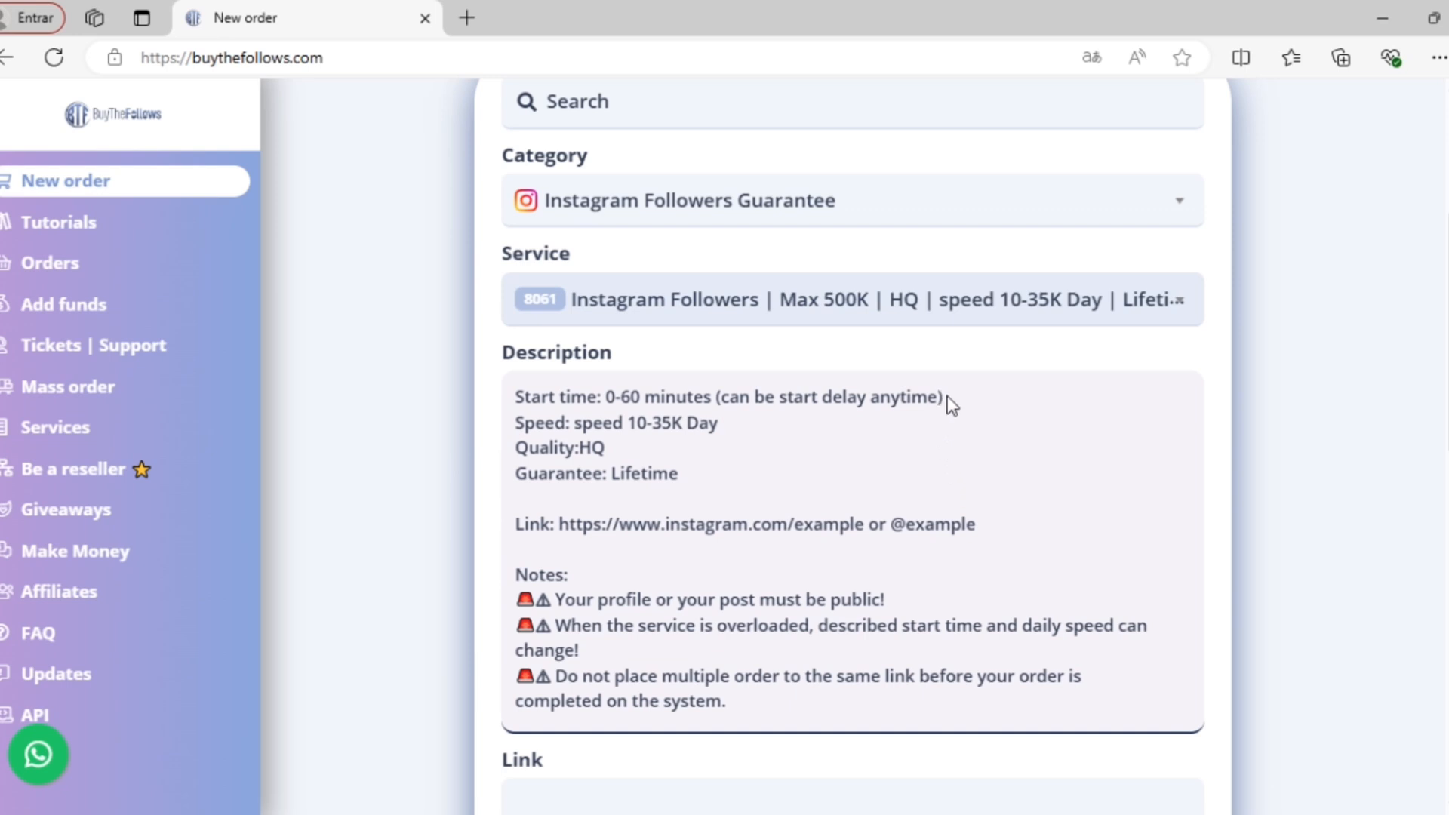
pyautogui.moveTo(725, 439)
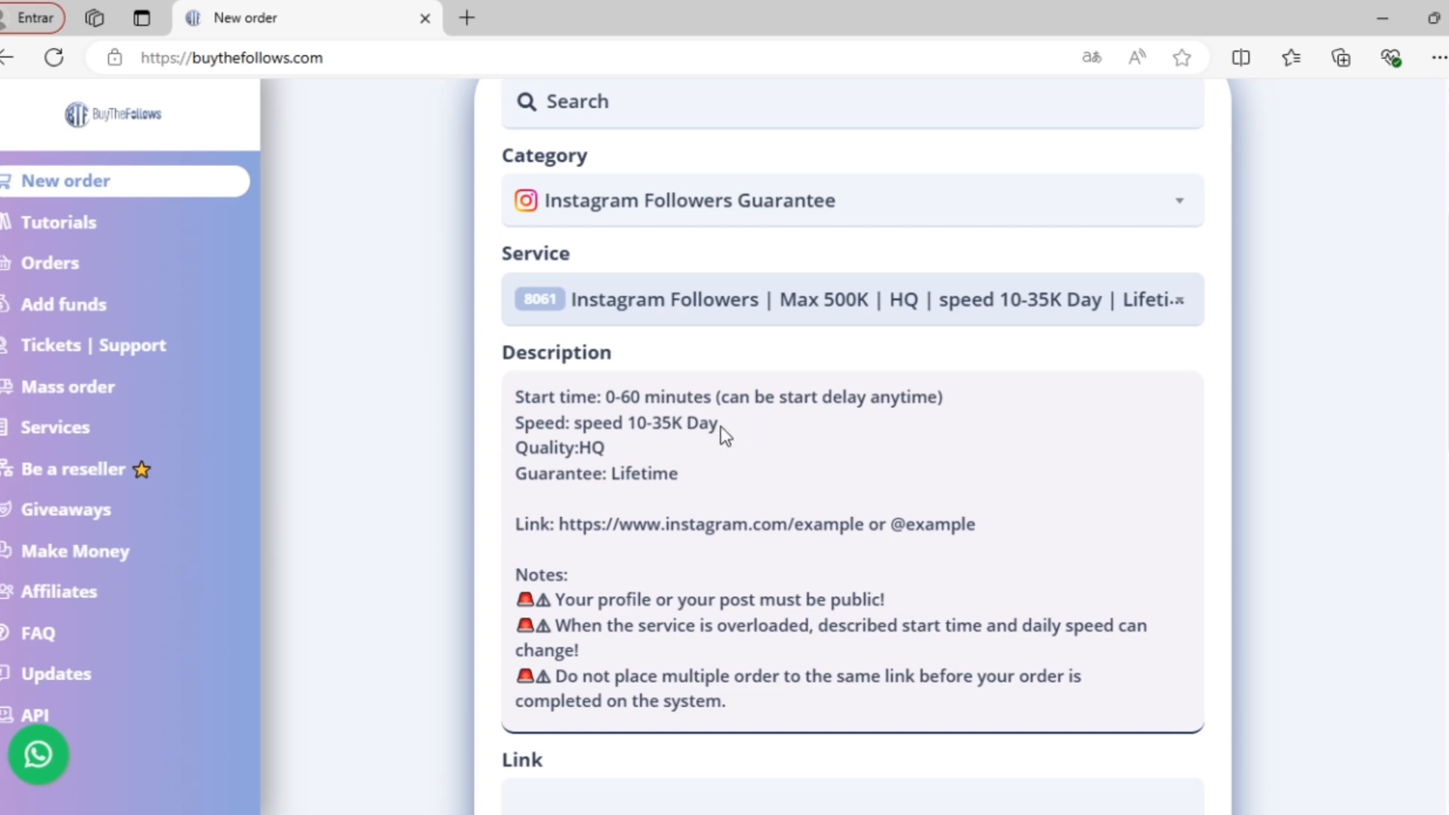
pyautogui.moveTo(694, 480)
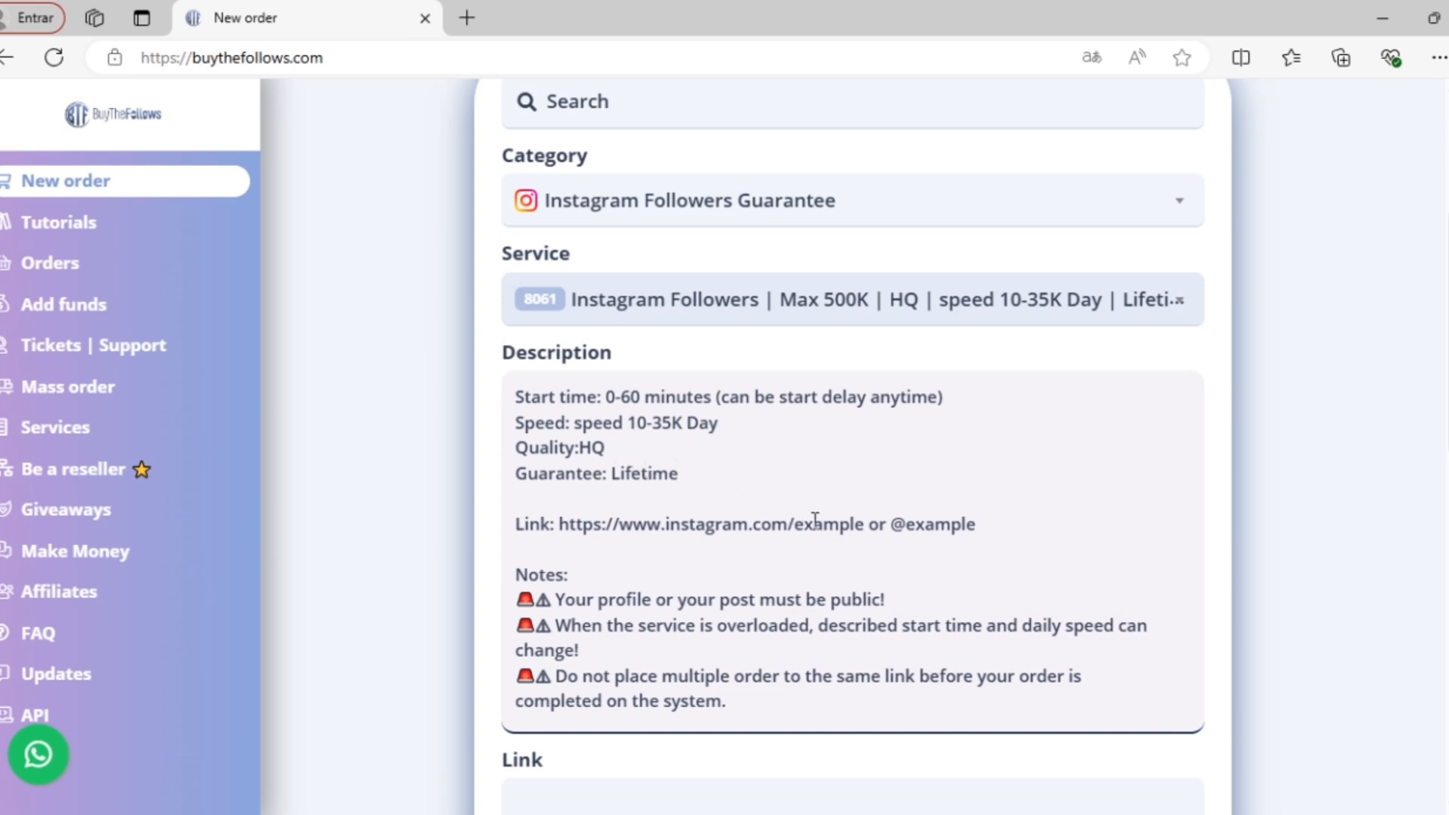
pyautogui.moveTo(1149, 610)
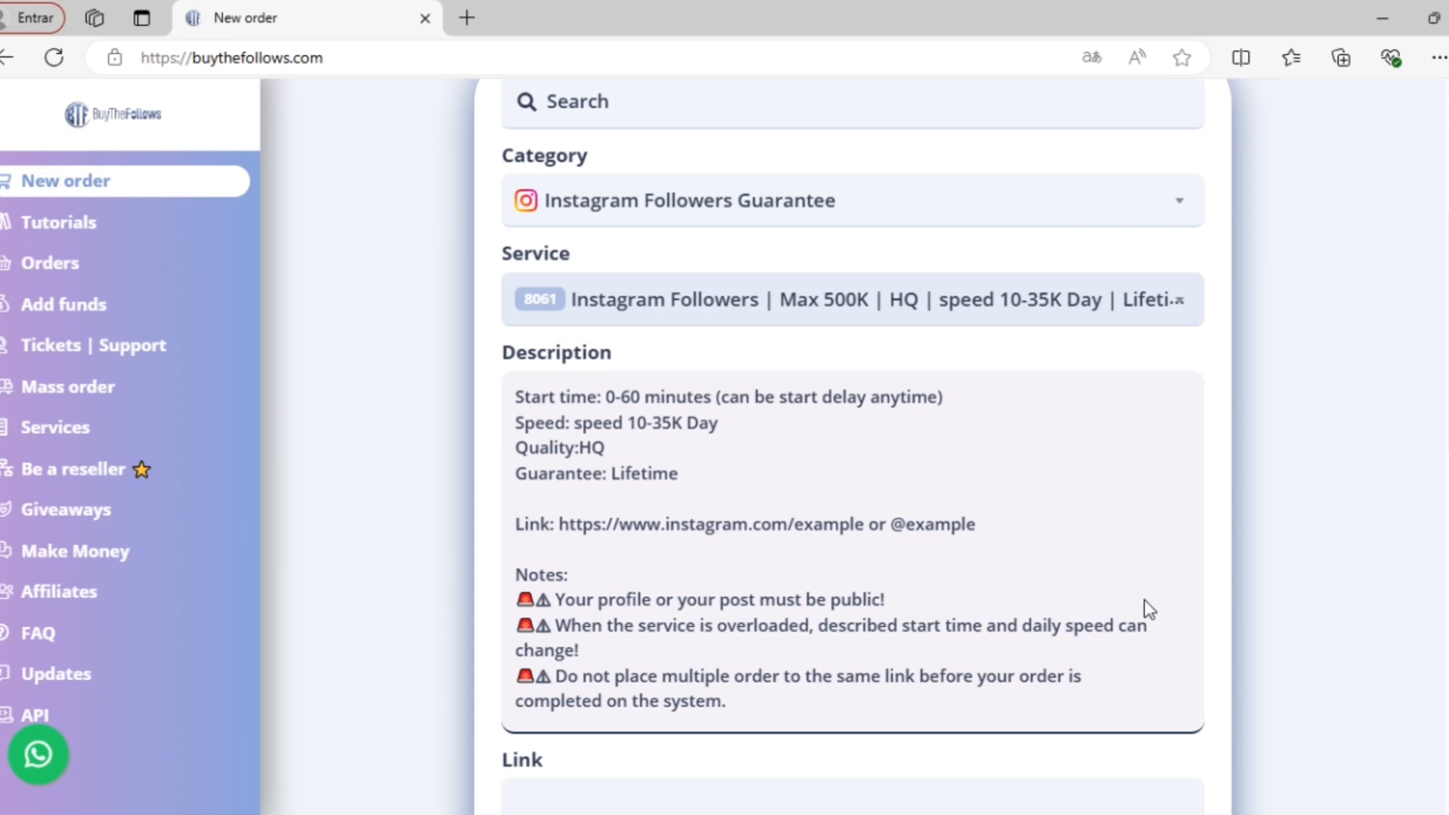
pyautogui.moveTo(1100, 692)
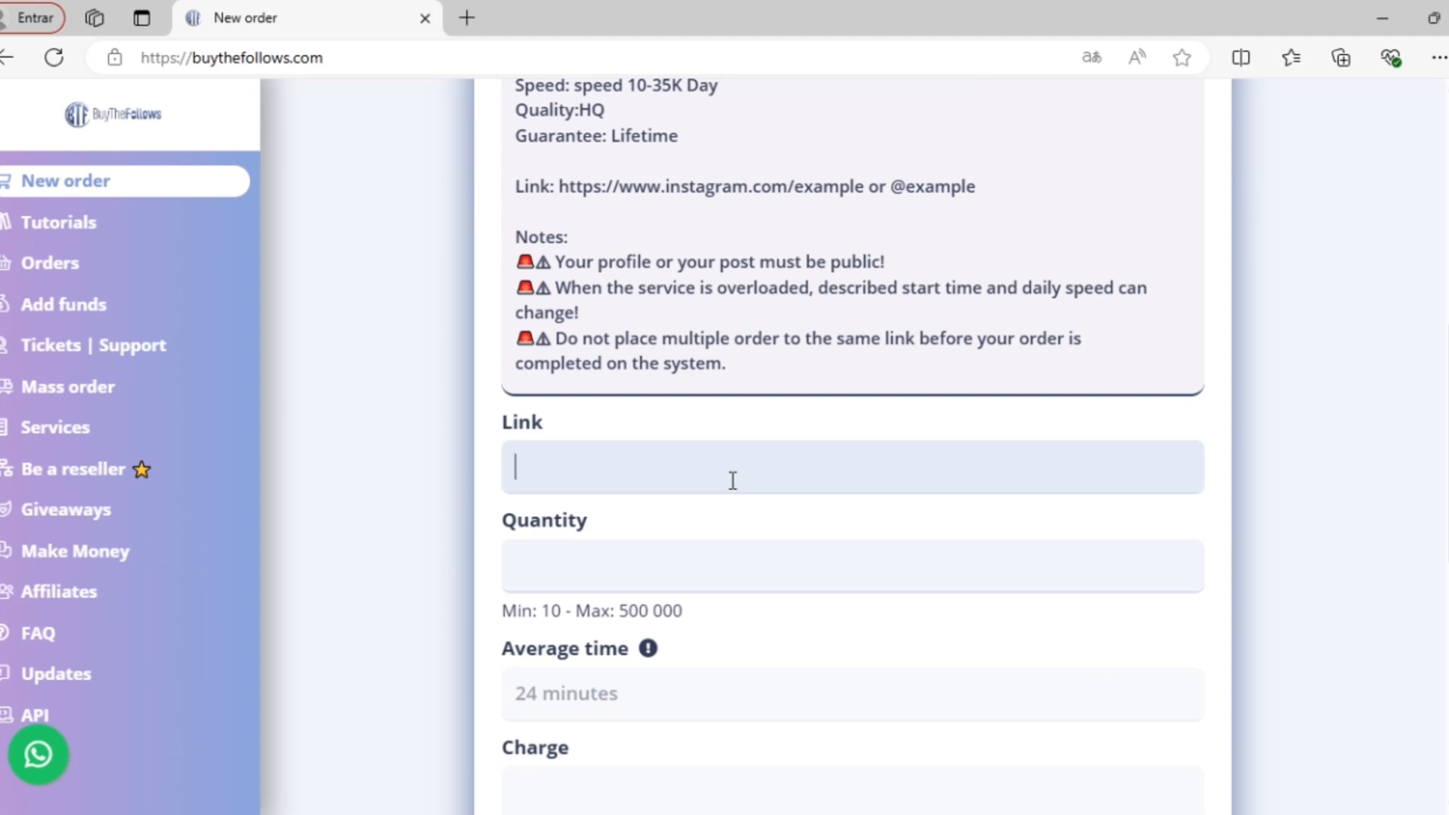
pyautogui.write('https://www.instagram.com/yourprofile')
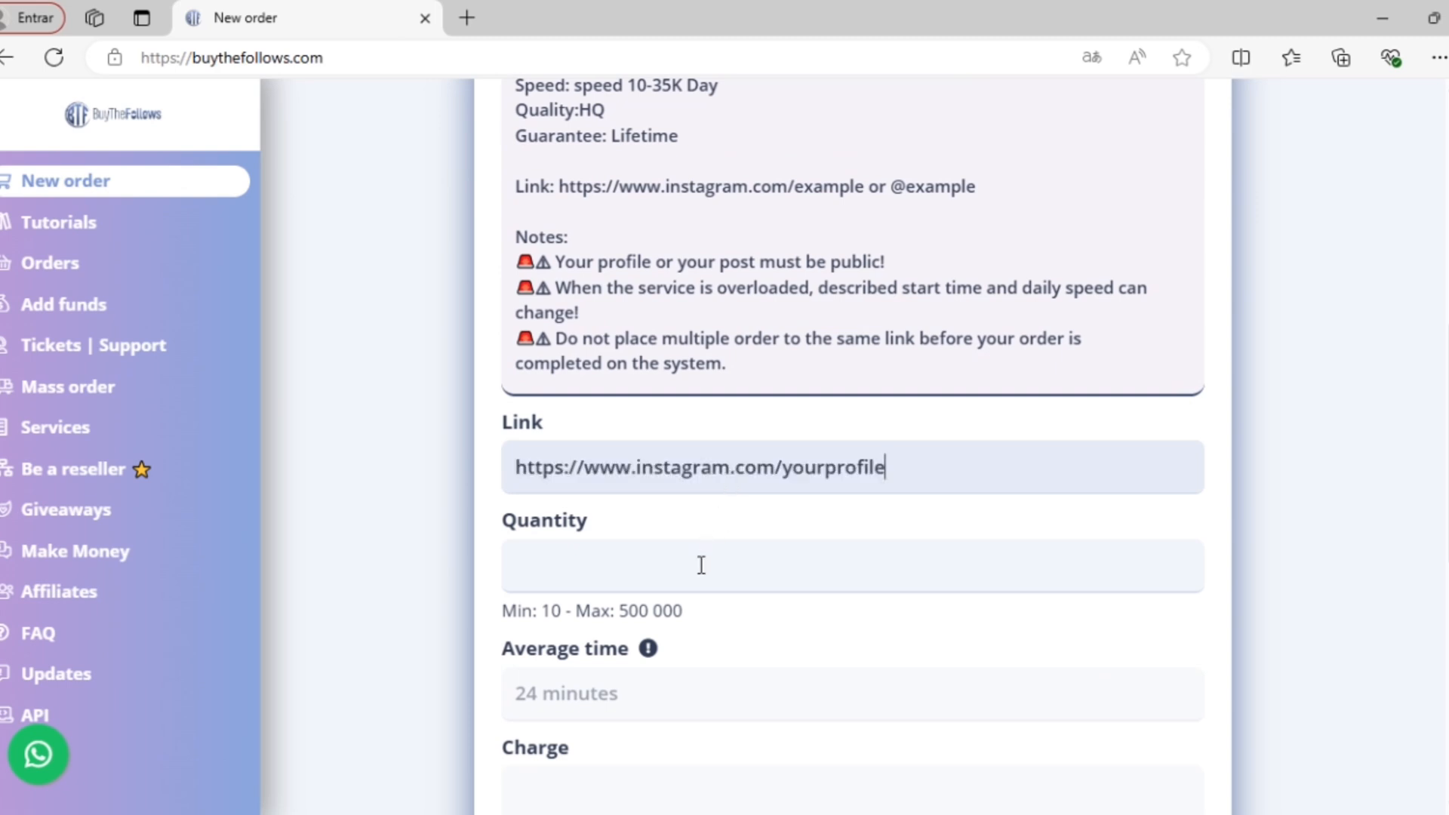
pyautogui.write('10')
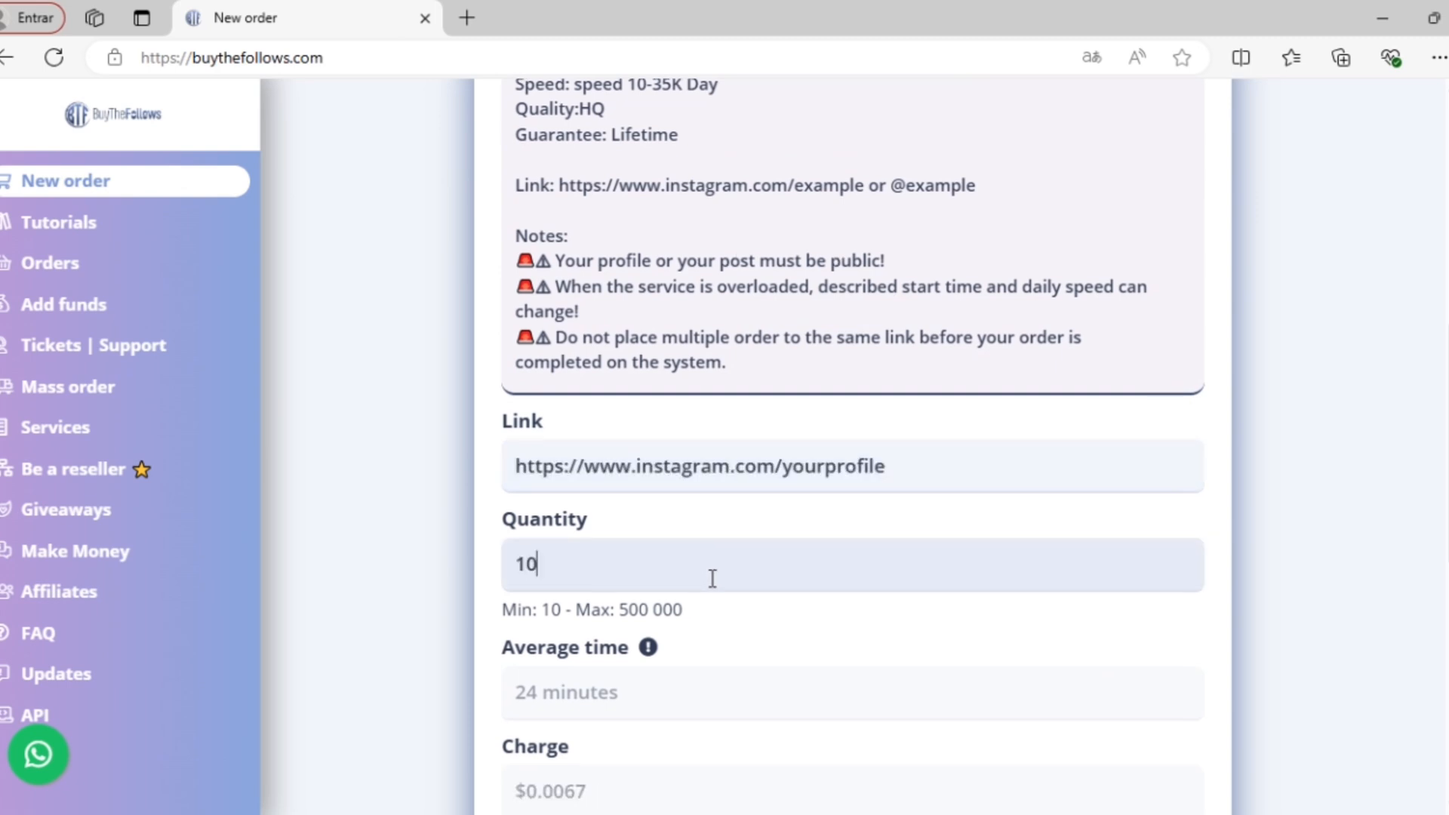
pyautogui.click(851, 632)
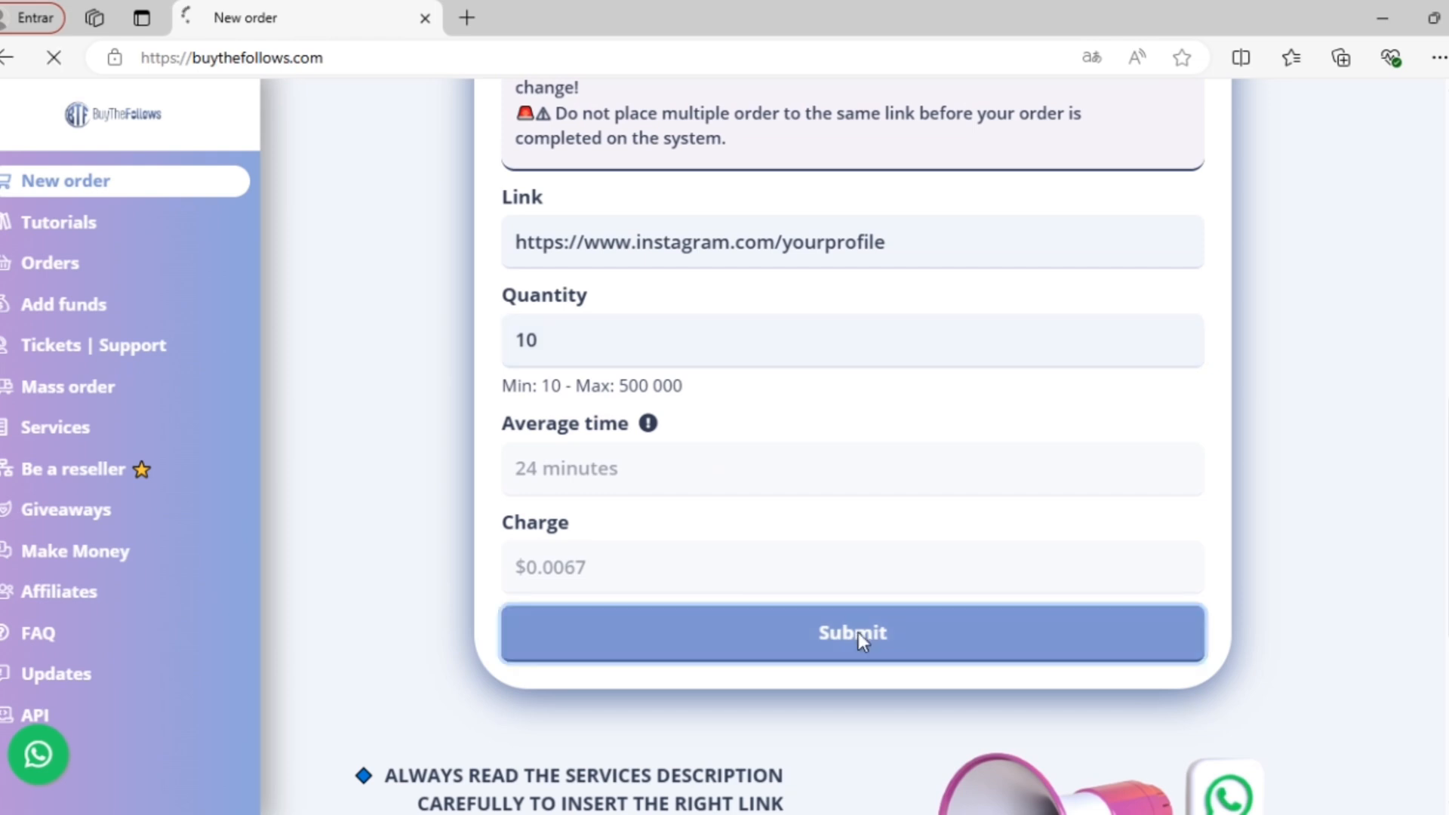
pyautogui.click(851, 632)
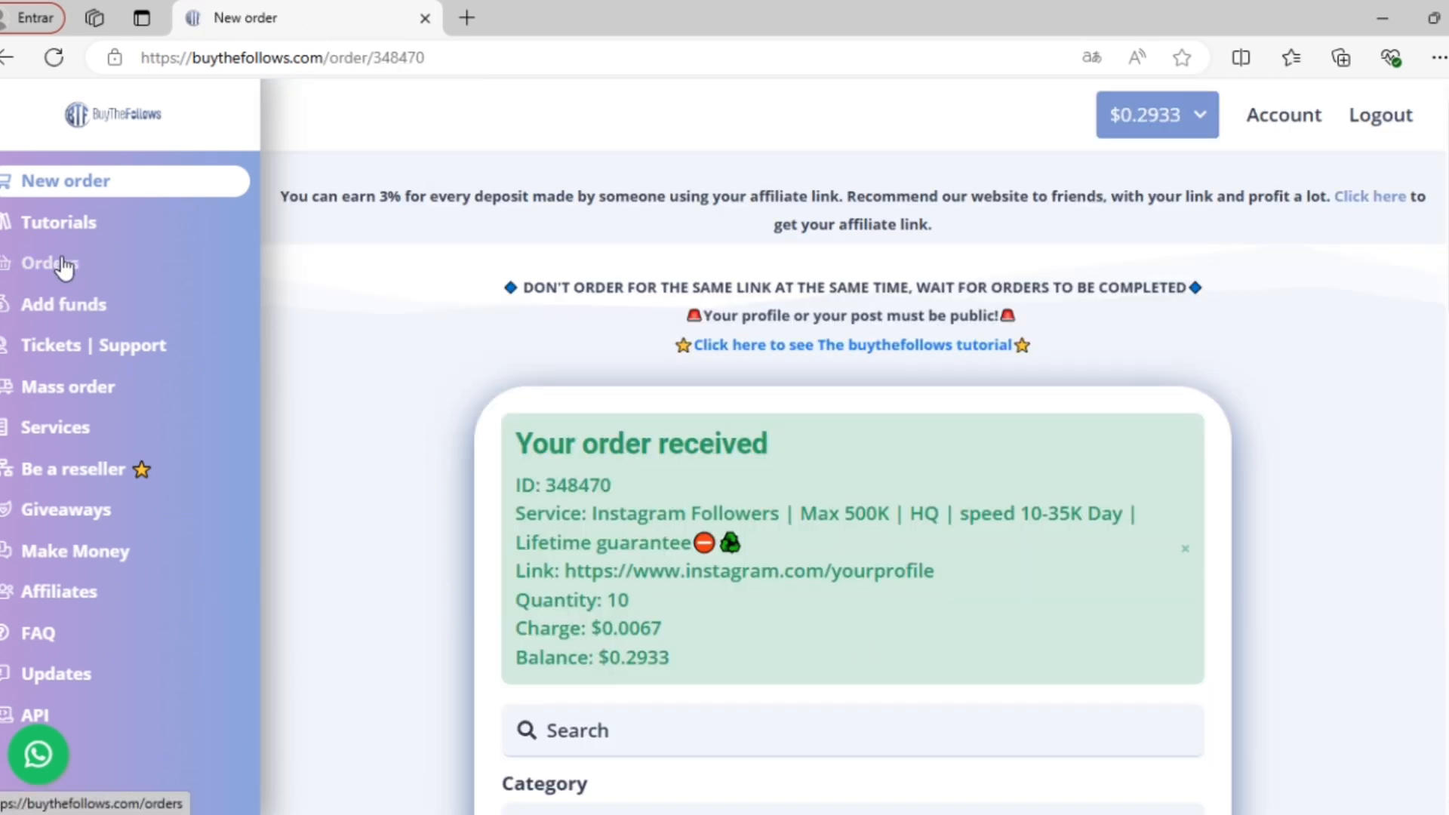
# Show the orders list where order 348470 for 10 followers is Pending.
pyautogui.click(47, 263)
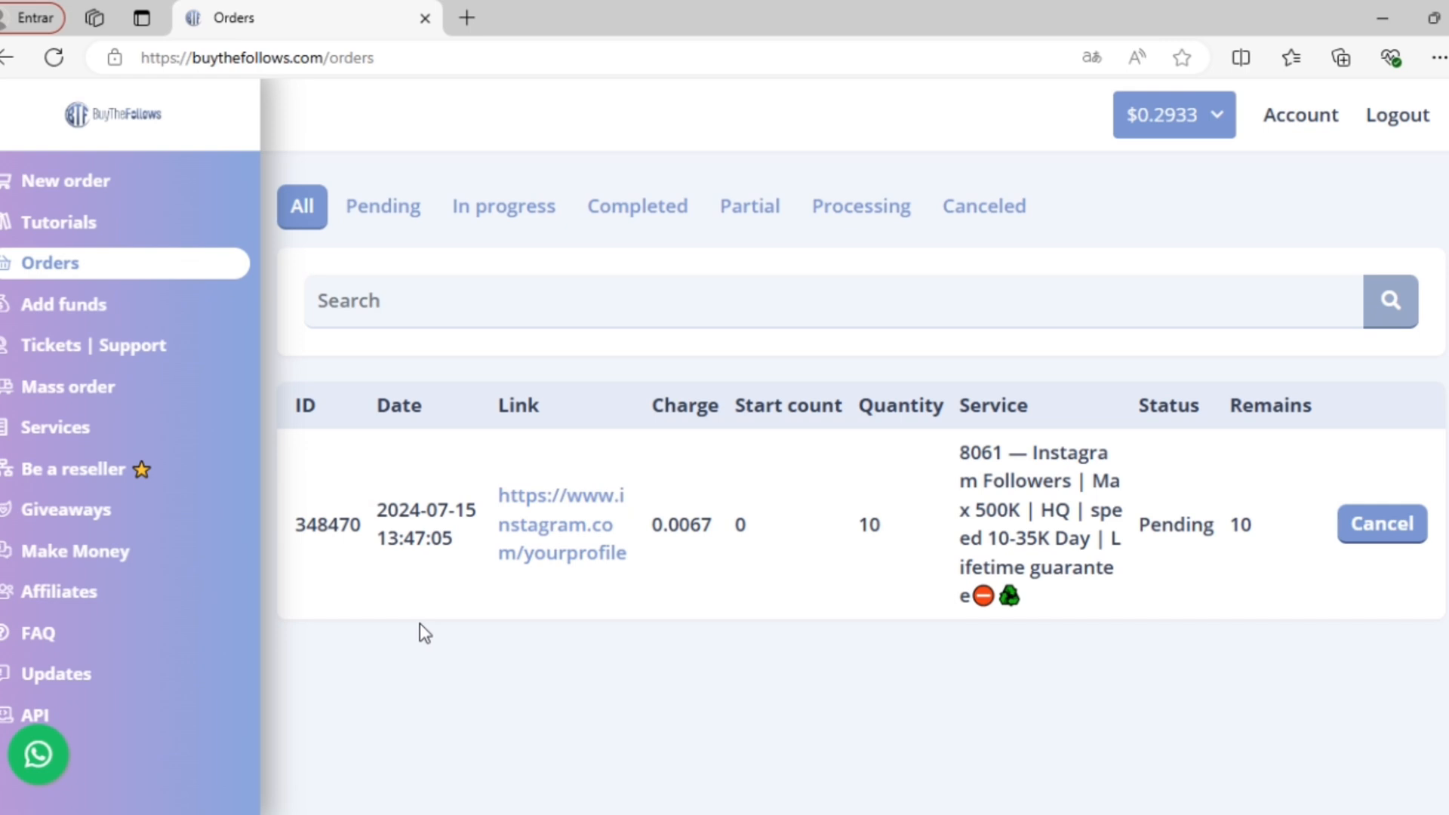
pyautogui.moveTo(122, 332)
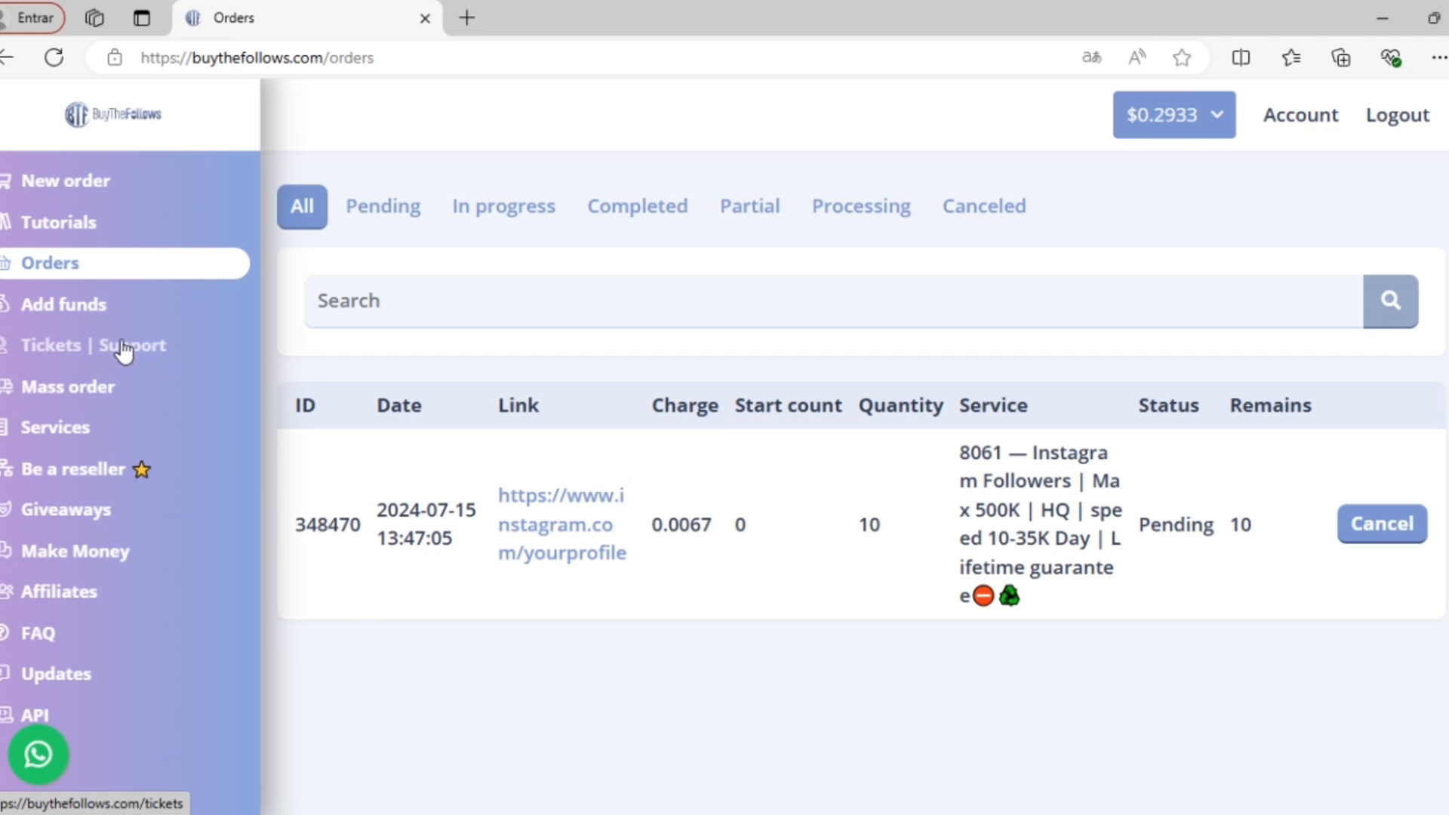
pyautogui.moveTo(47, 635)
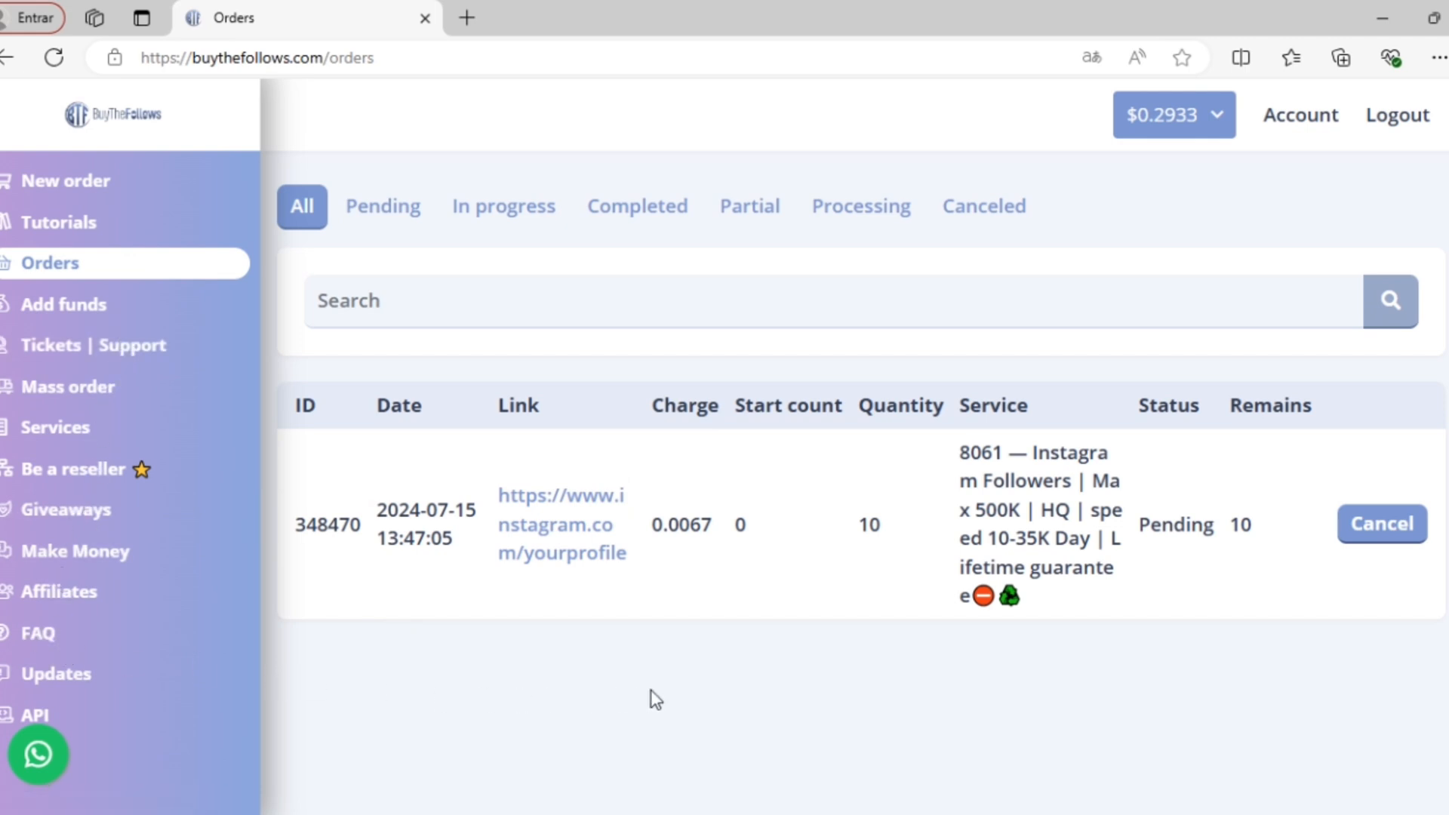
pyautogui.moveTo(724, 714)
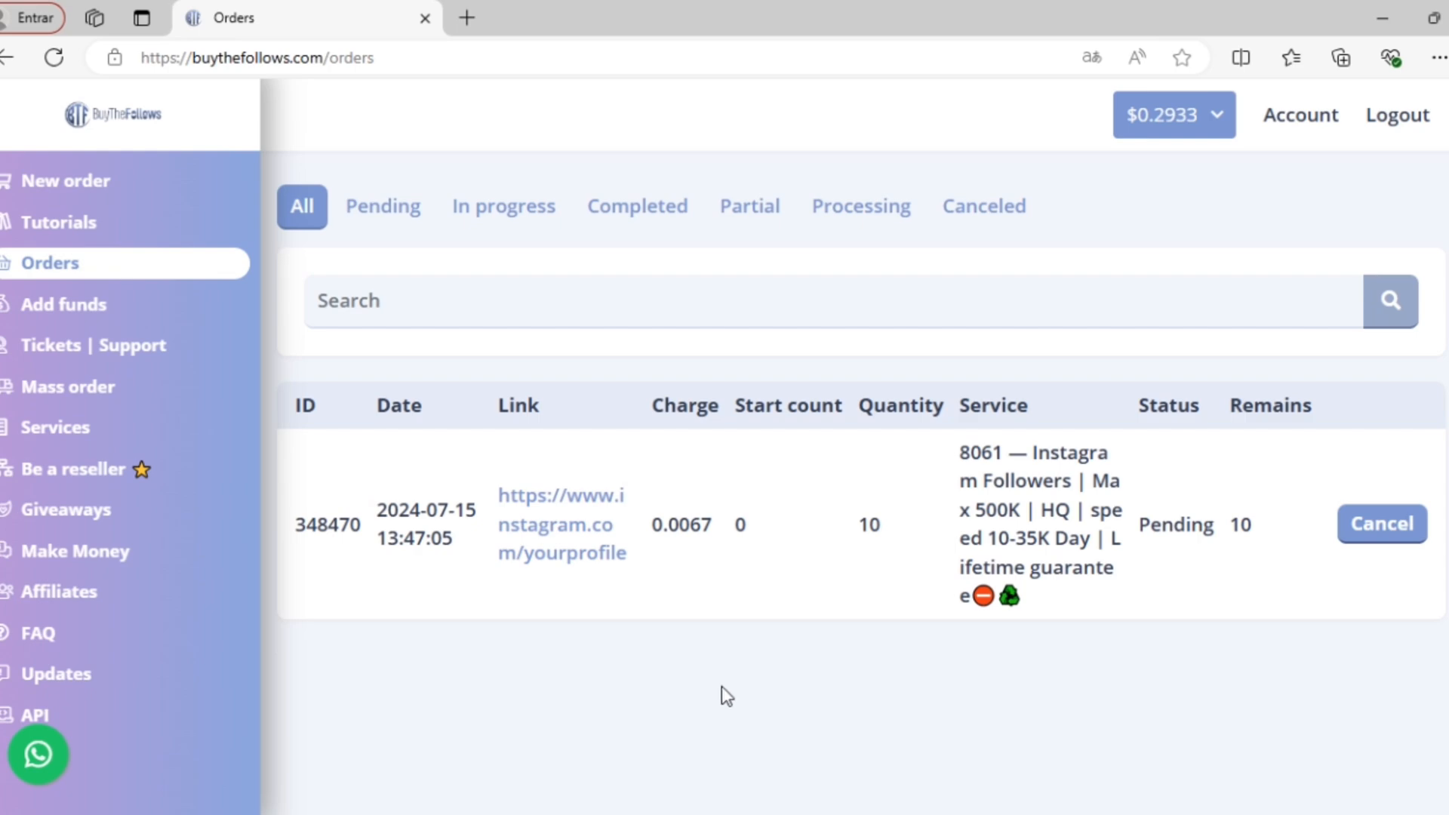